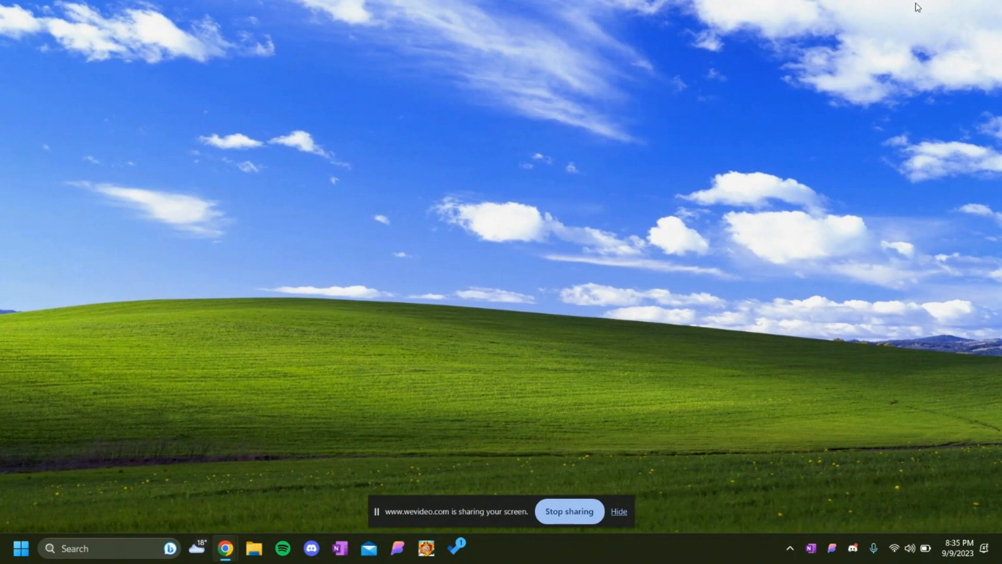
mouse_move(399, 456)
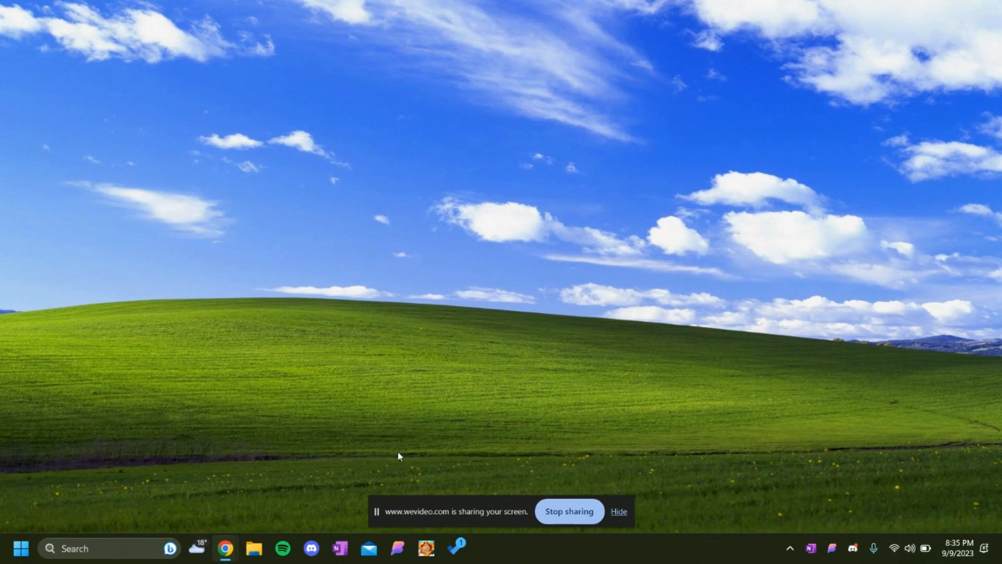
mouse_move(495, 269)
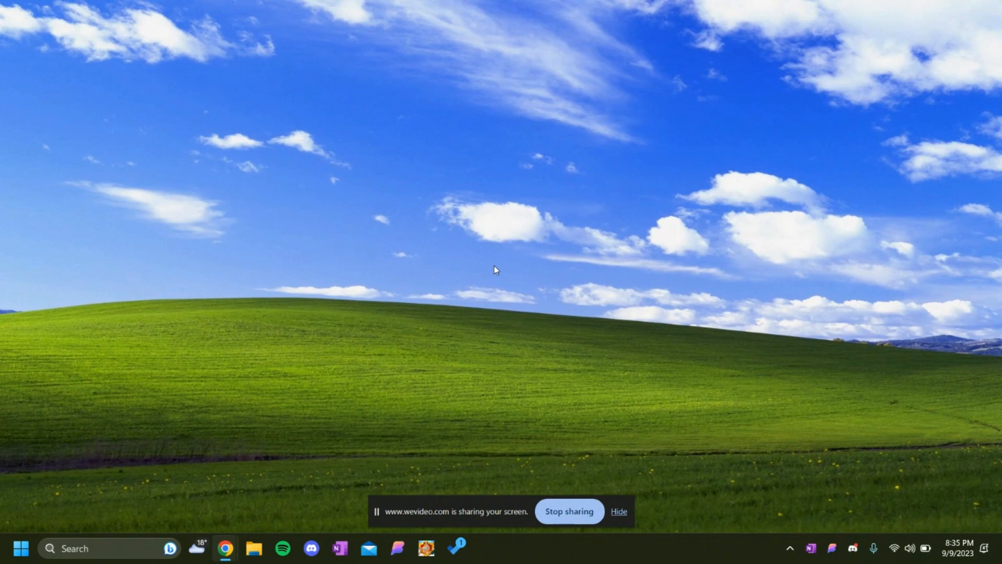
mouse_move(620, 512)
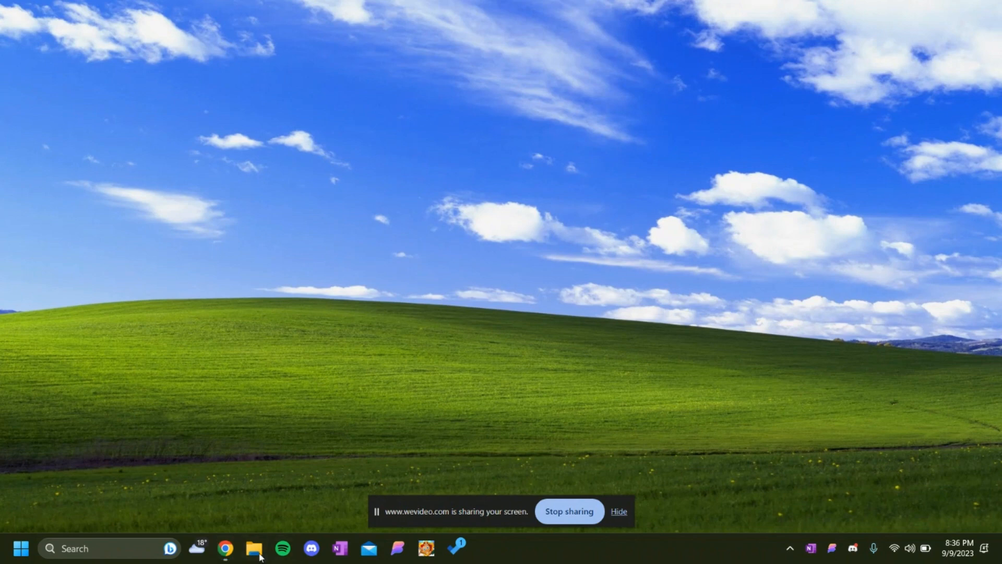
- Run RetroBar.exe from the Downloads RetroBar.64-bit folder in File Explorer
left_click(255, 548)
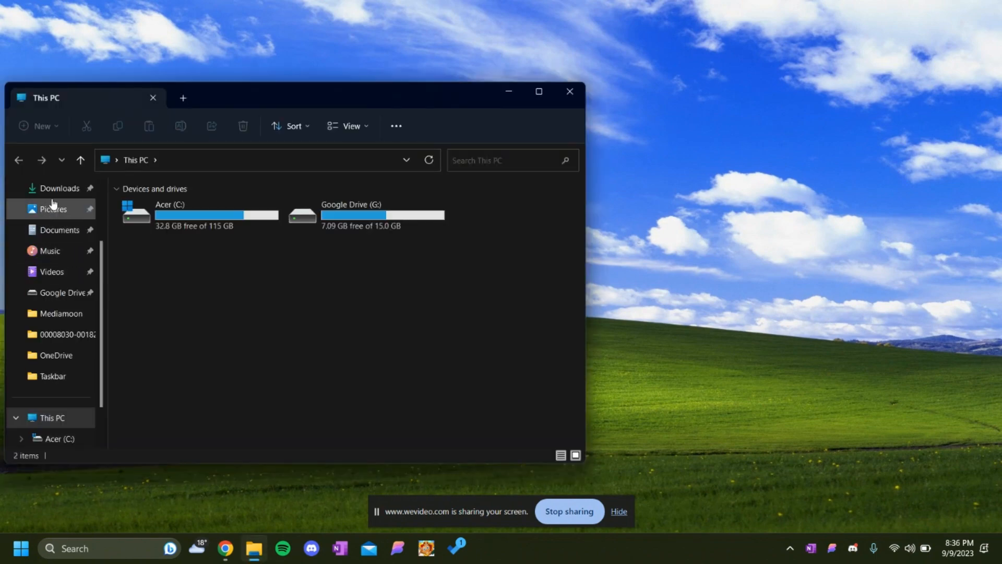
left_click(62, 188)
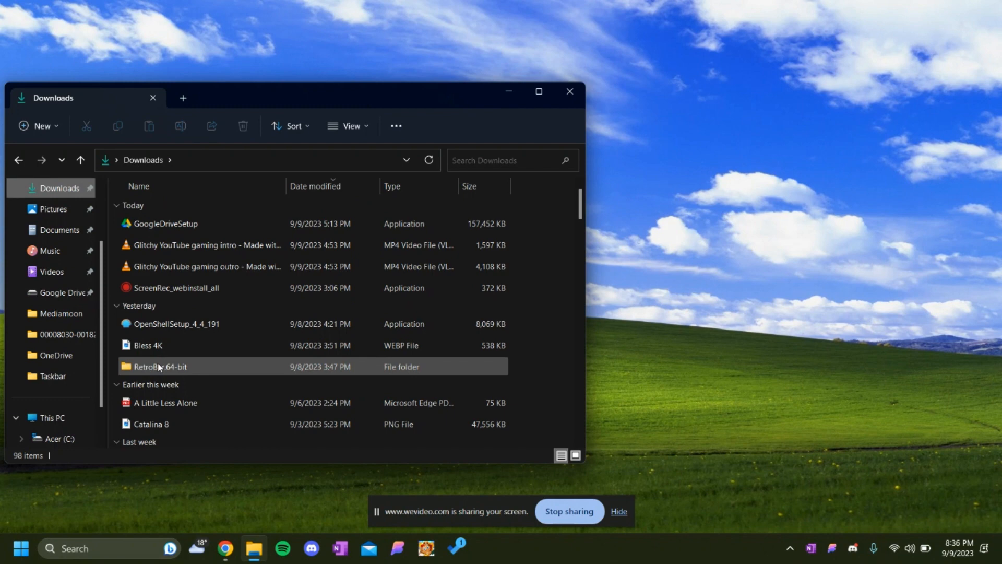
left_click(160, 366)
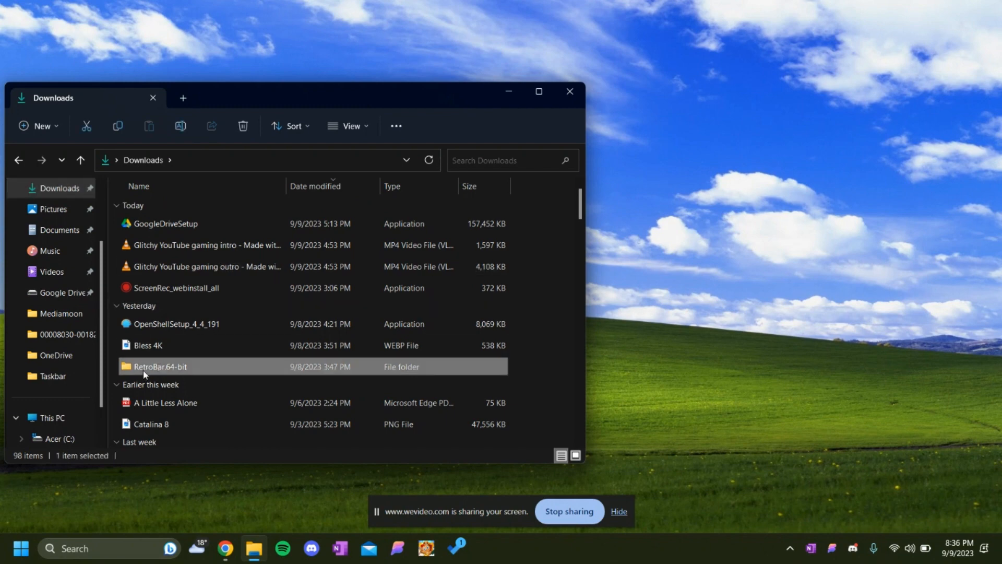
double_click(160, 367)
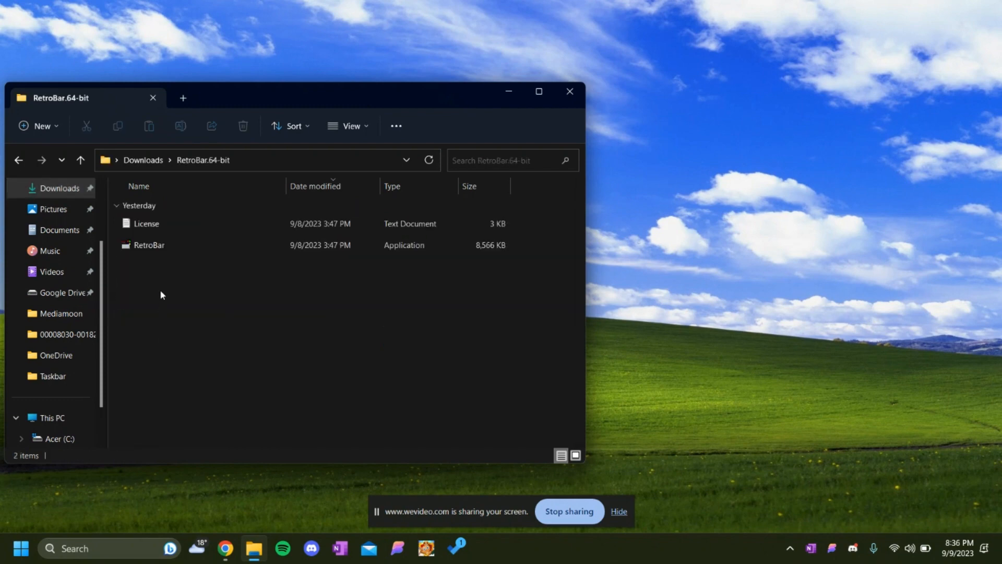
left_click(149, 245)
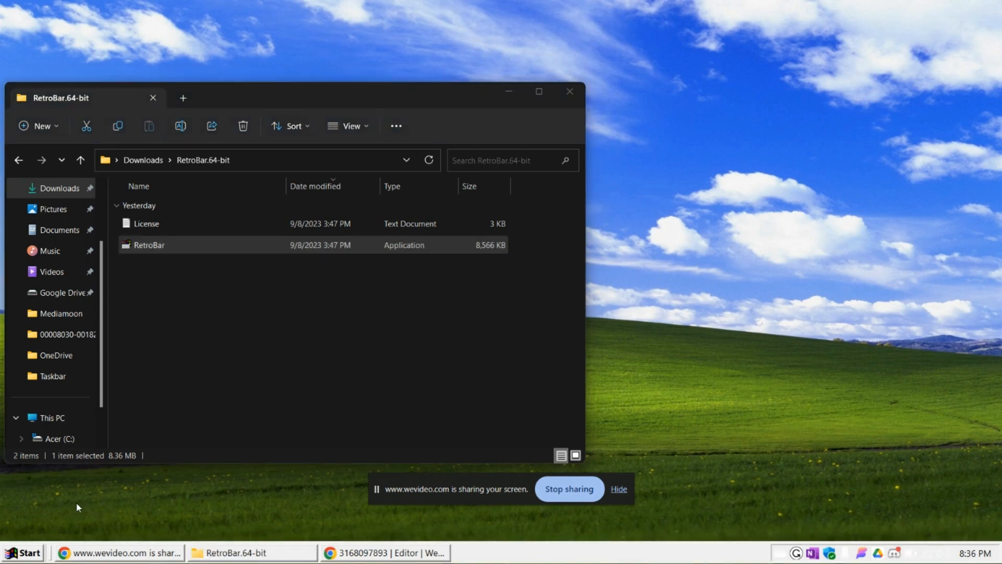
mouse_move(467, 502)
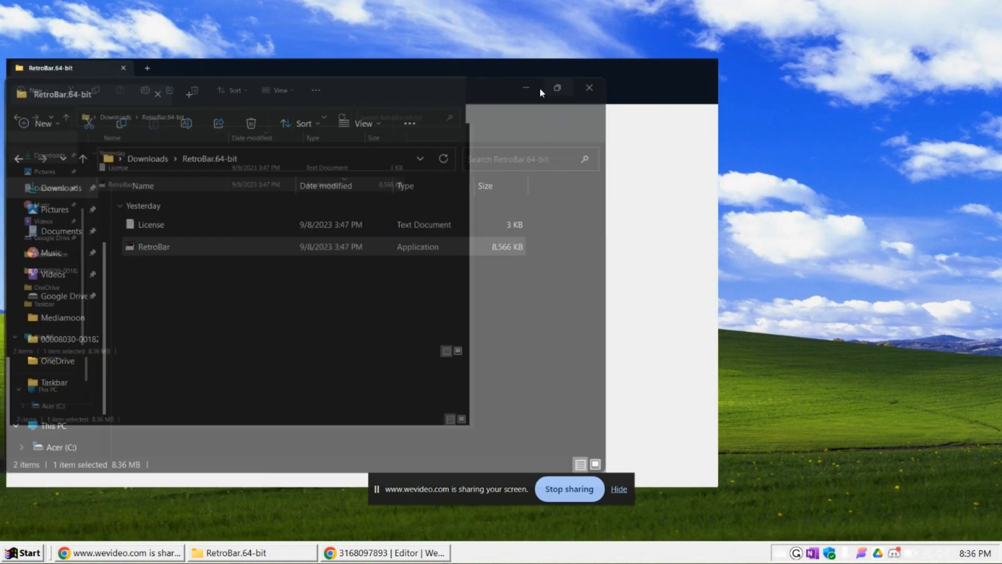
- Maximize Explorer, open RetroBar Properties, lock the taskbar, and keep font smoothing on
left_click(557, 87)
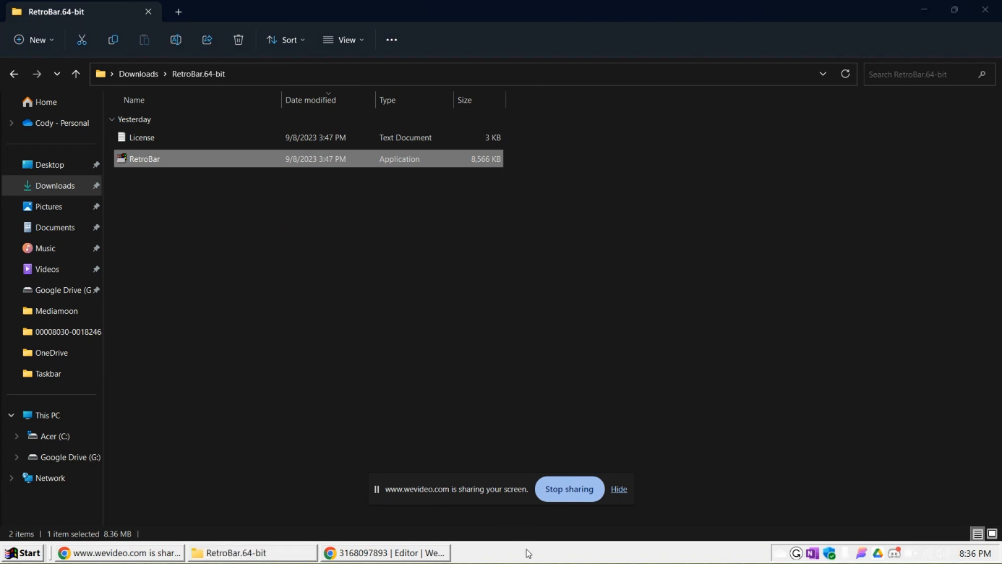
right_click(530, 552)
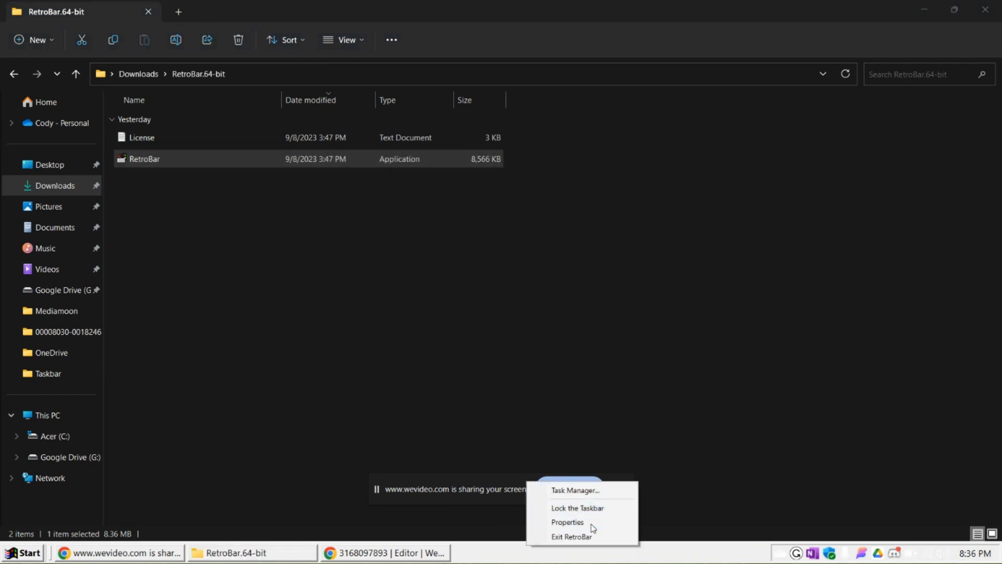
left_click(567, 522)
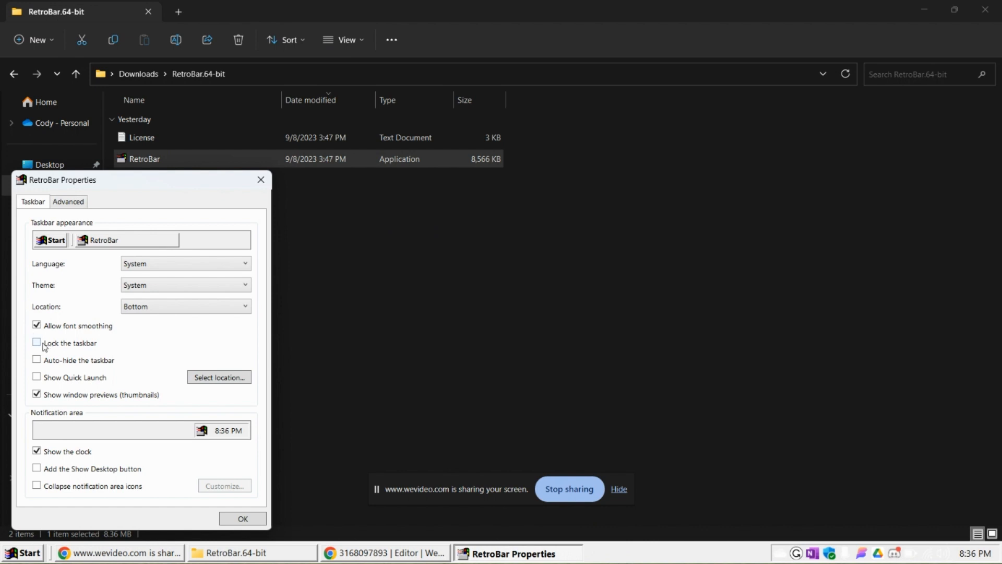
left_click(36, 343)
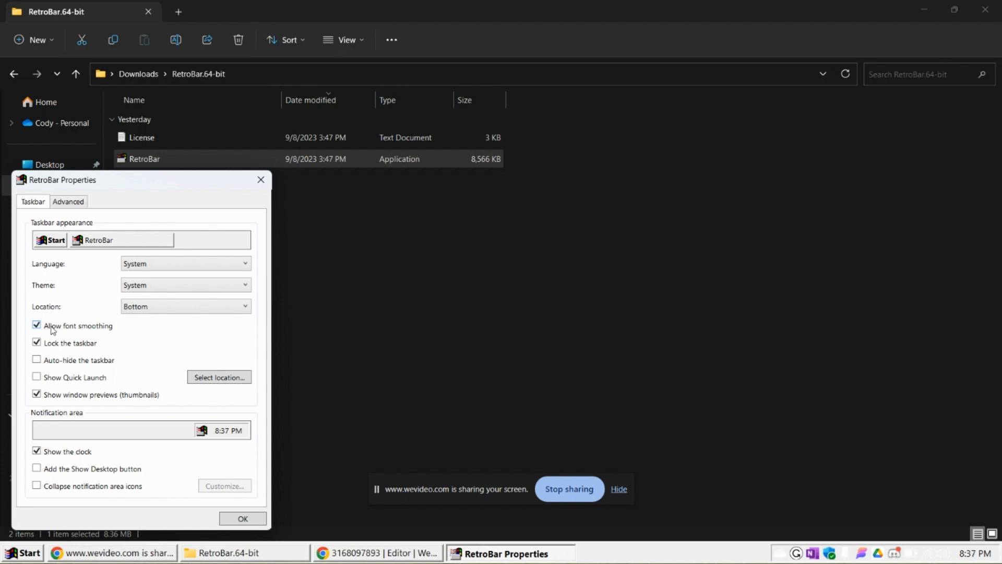
mouse_move(64, 334)
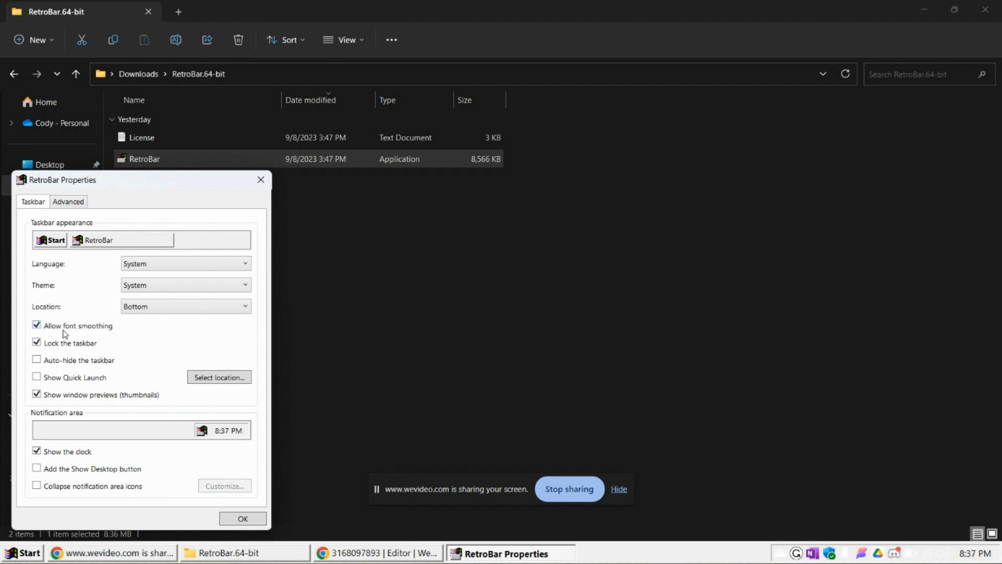
left_click(36, 326)
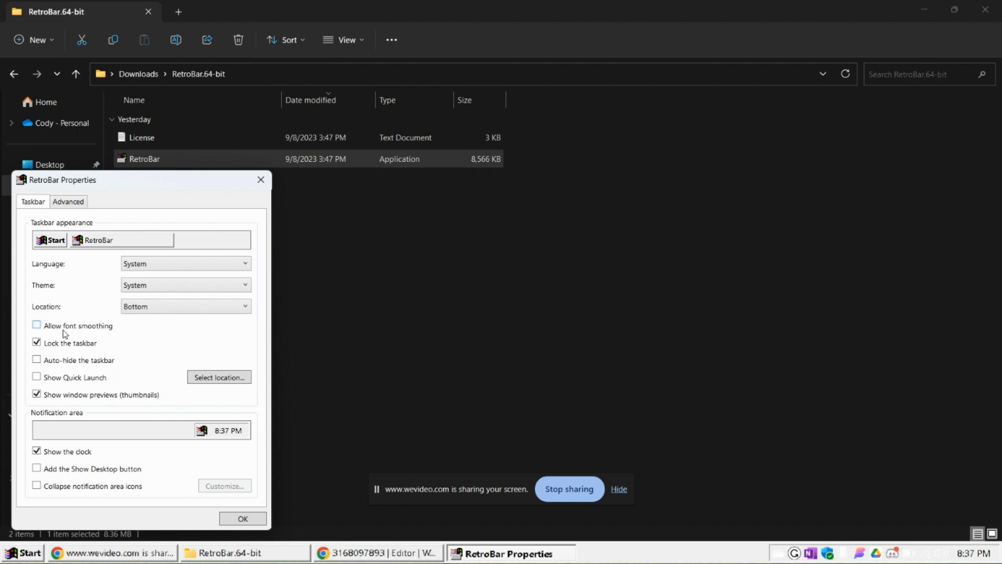
left_click(36, 326)
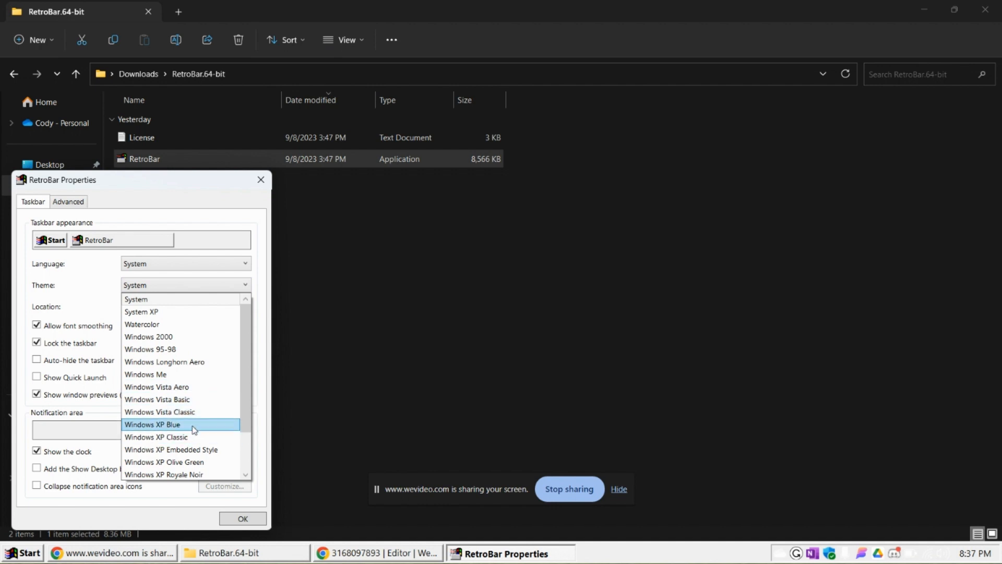
- Try the XP Classic, Embedded, Olive Green, Royale and Zune themes, then settle on Windows XP Blue
left_click(152, 424)
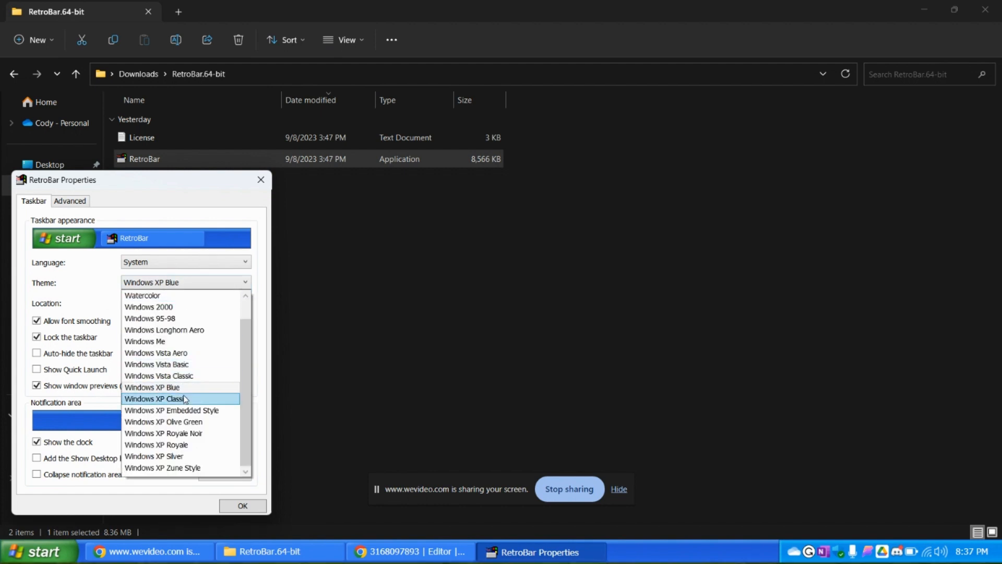
left_click(157, 399)
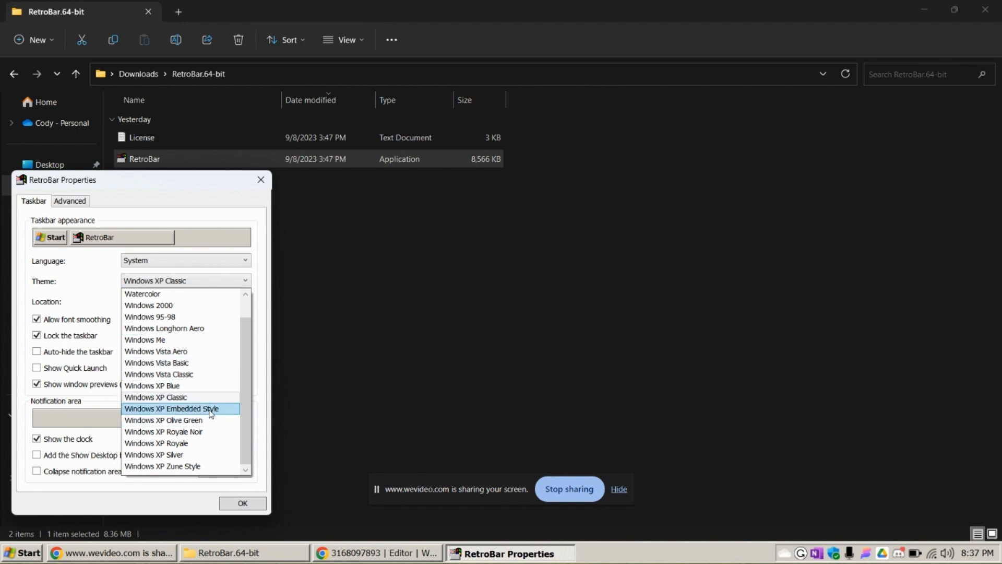
left_click(180, 408)
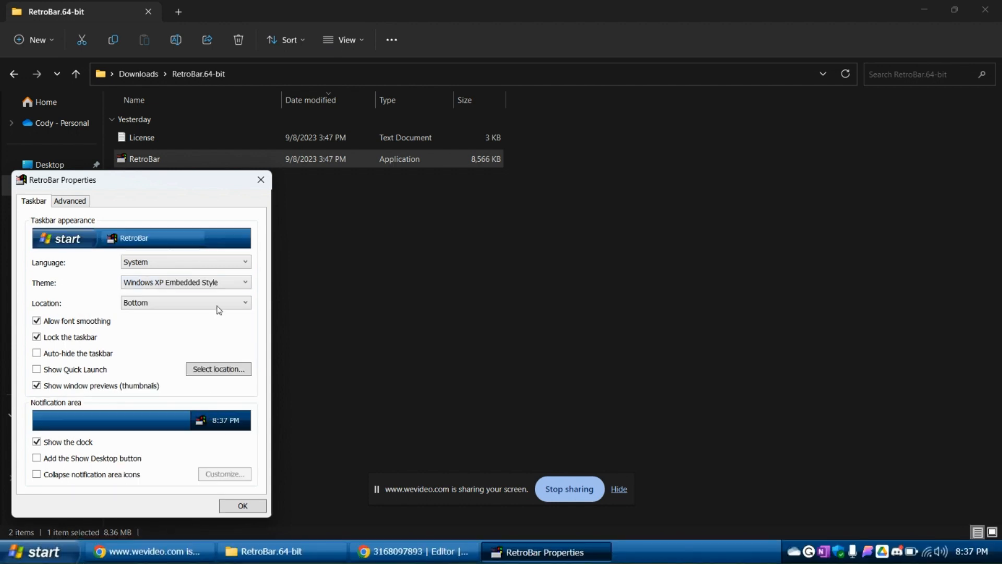
left_click(185, 282)
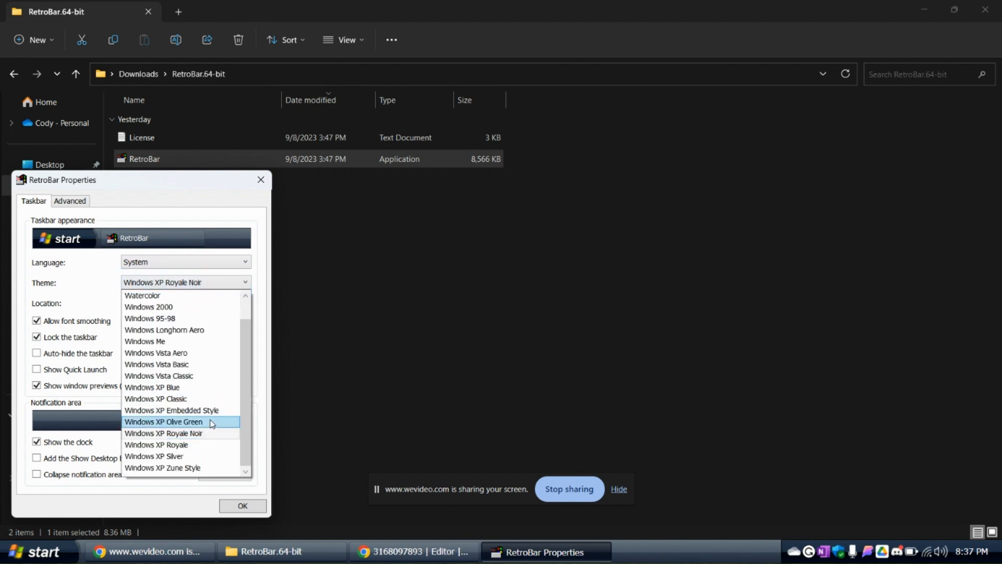
left_click(163, 421)
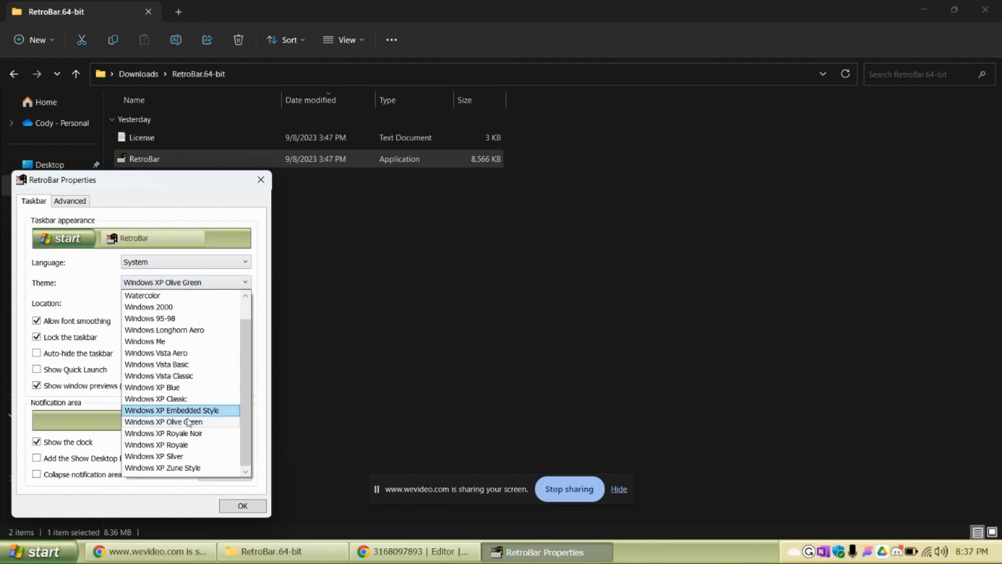
left_click(157, 444)
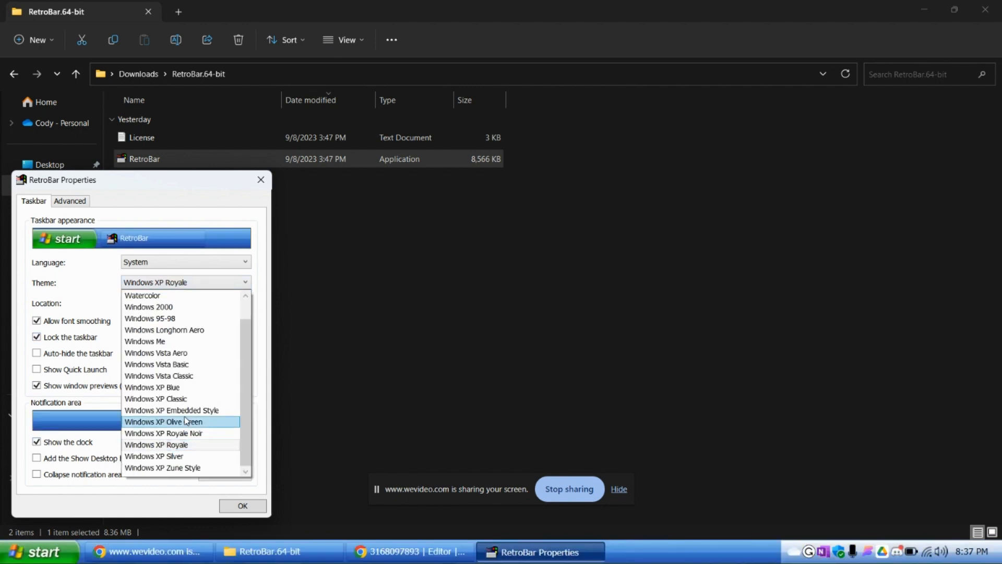
left_click(154, 456)
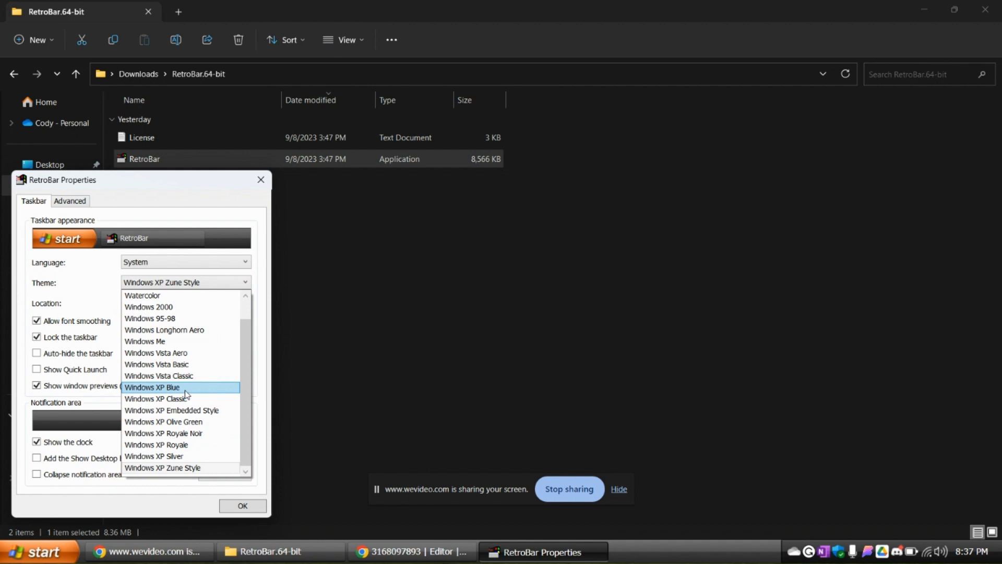
left_click(152, 387)
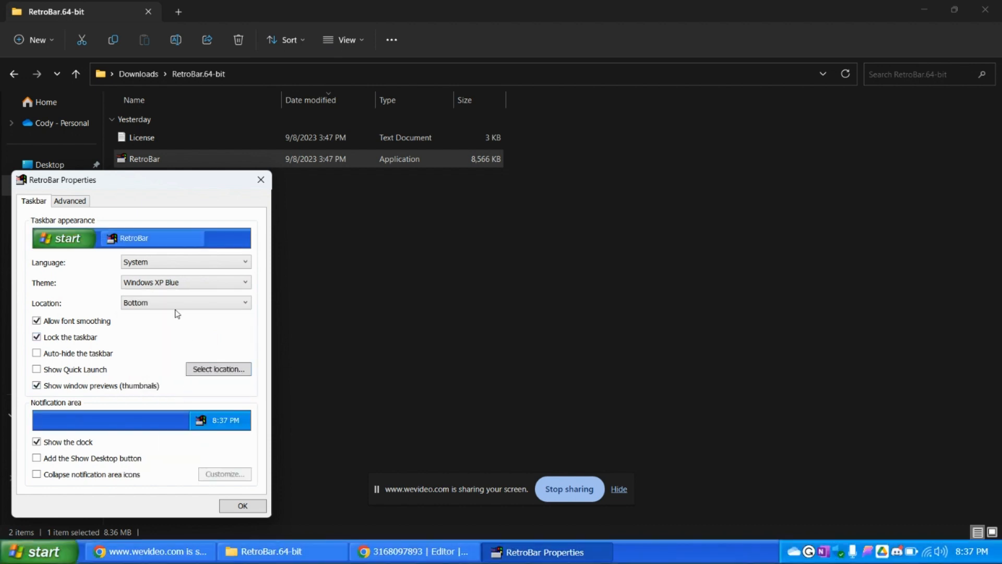
mouse_move(146, 364)
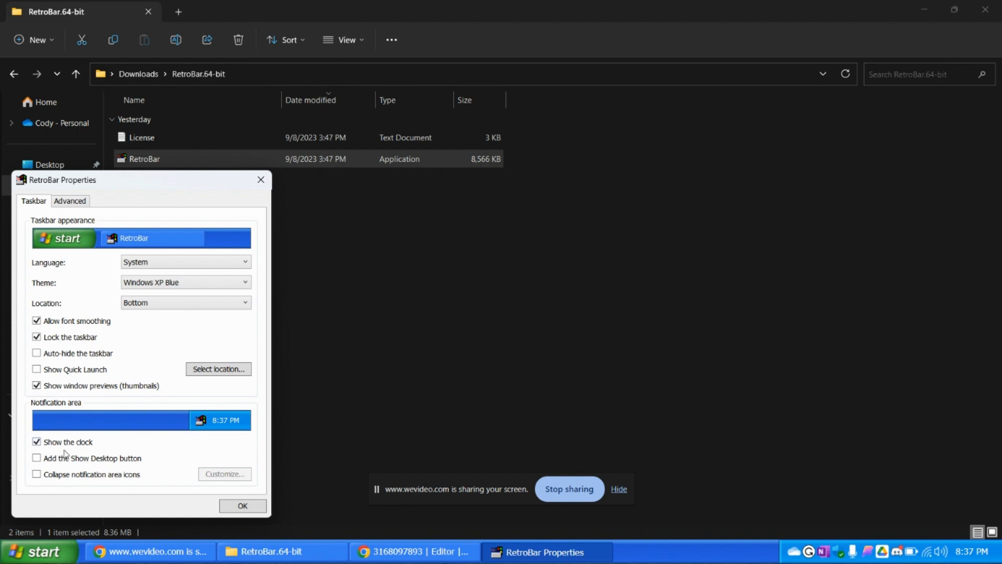
- Enable Quick Launch using the Desktop's Taskbar folder as its source
left_click(36, 369)
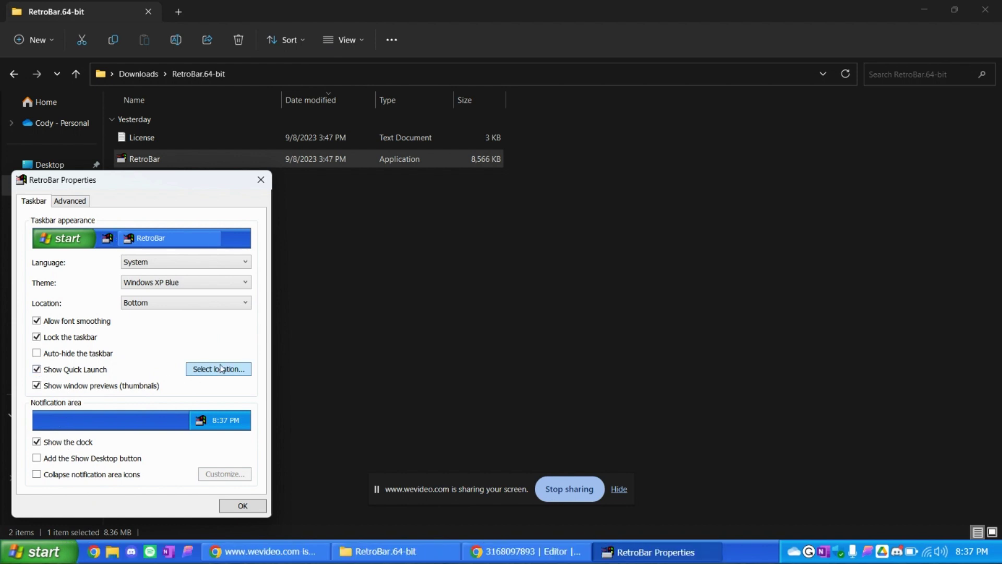
left_click(219, 369)
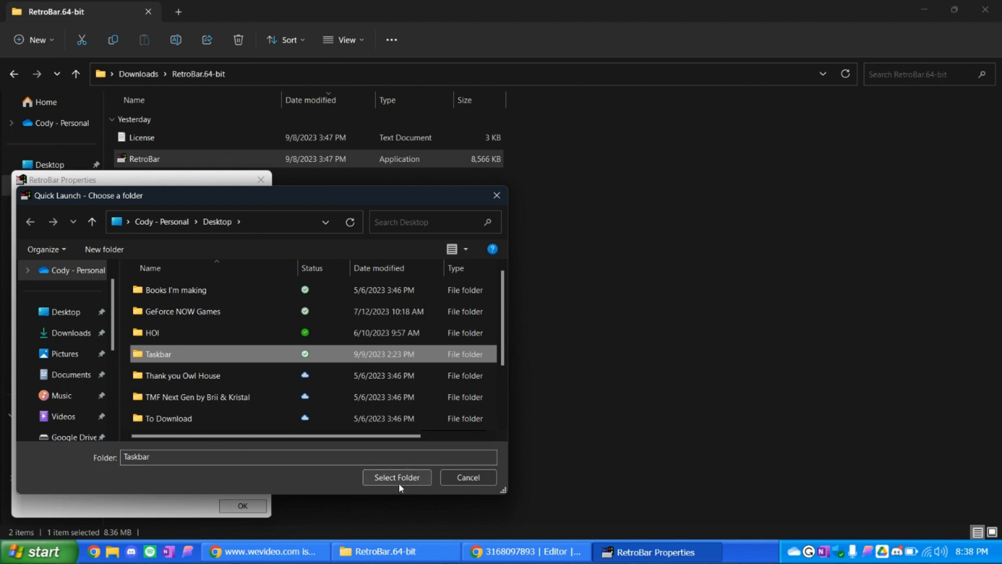
left_click(398, 478)
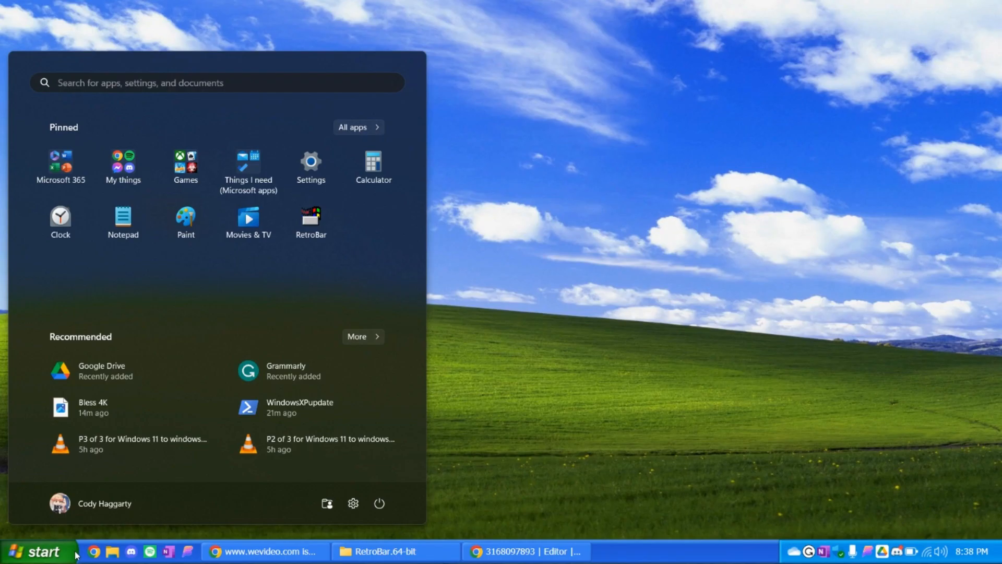
mouse_move(271, 440)
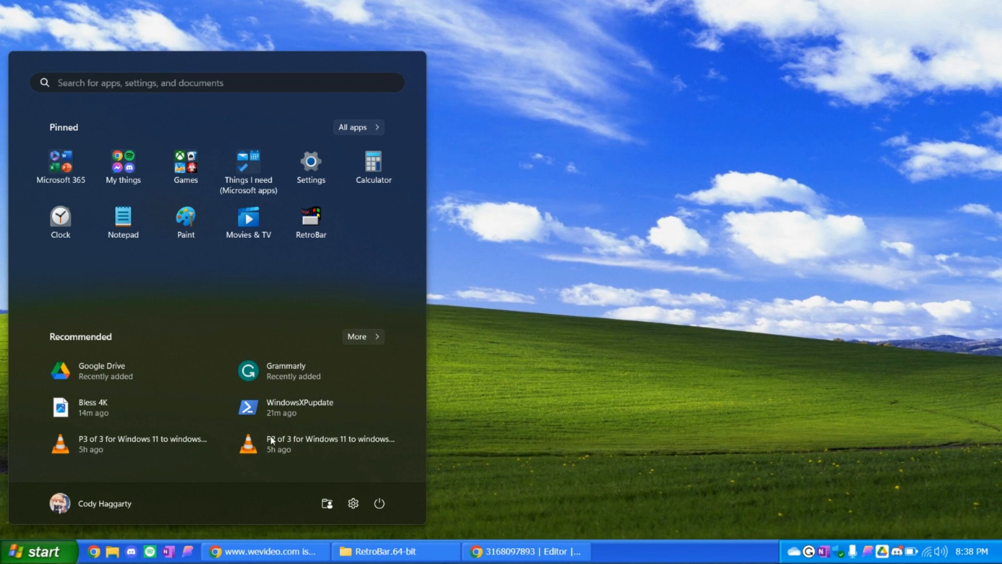
mouse_move(277, 207)
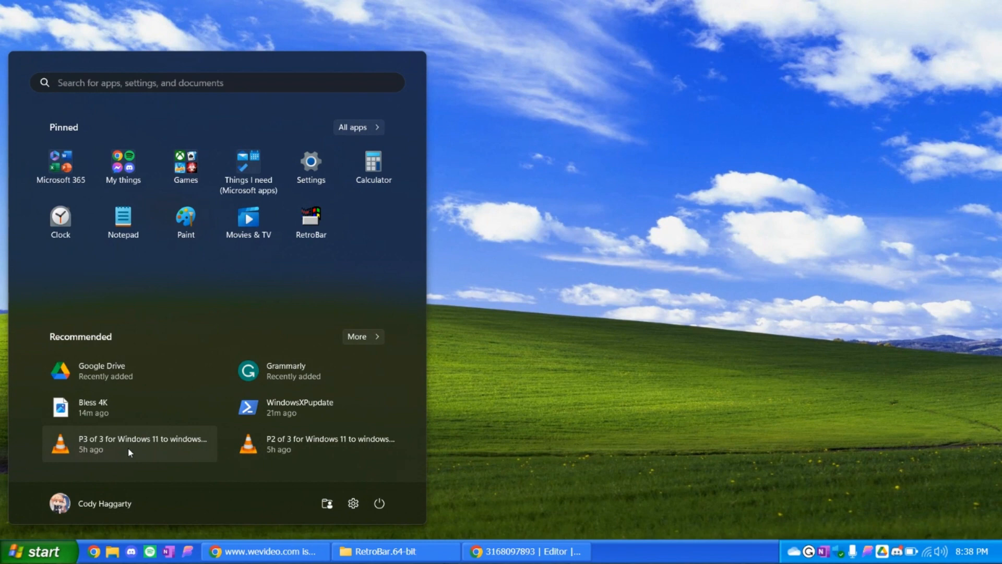
mouse_move(32, 549)
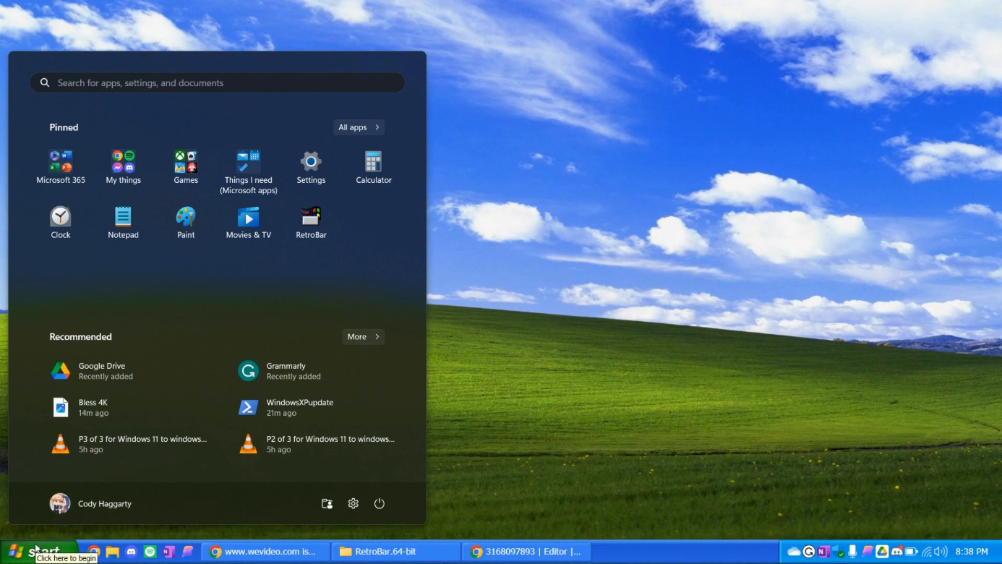
- Return to Downloads in File Explorer and select OpenShellSetup_4_4_191, then the Bless 4K file
left_click(384, 551)
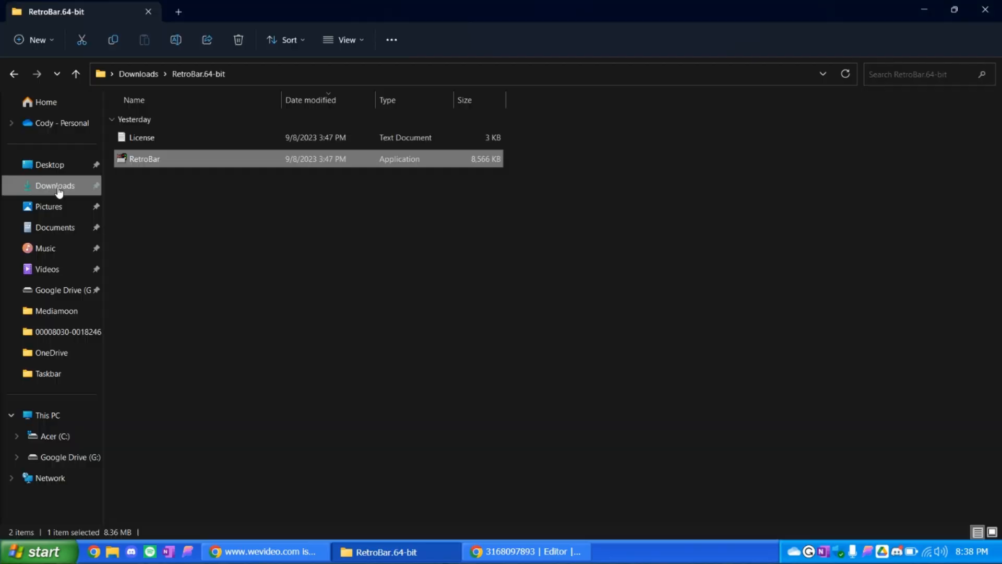
left_click(49, 185)
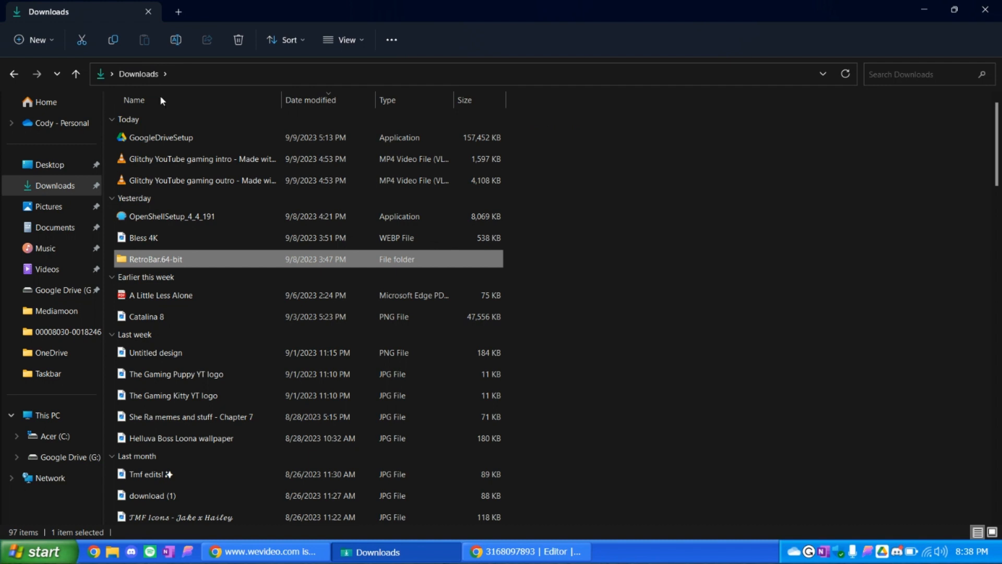
left_click(171, 216)
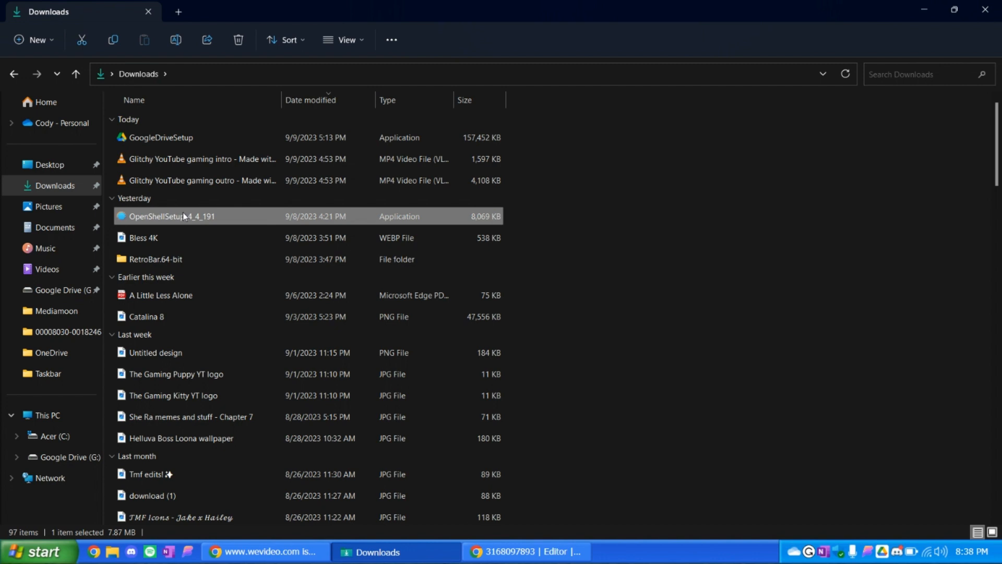
left_click(143, 237)
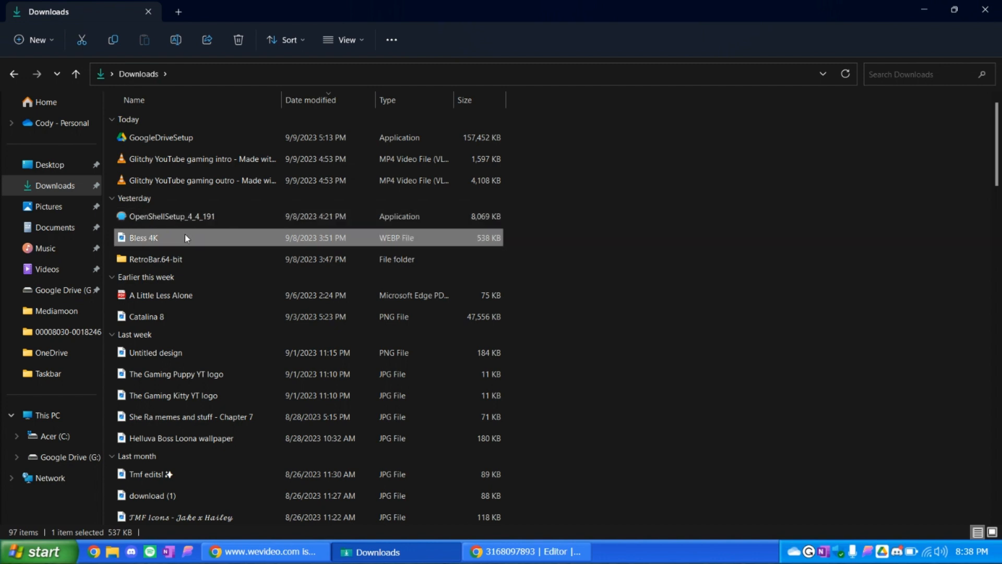
mouse_move(186, 238)
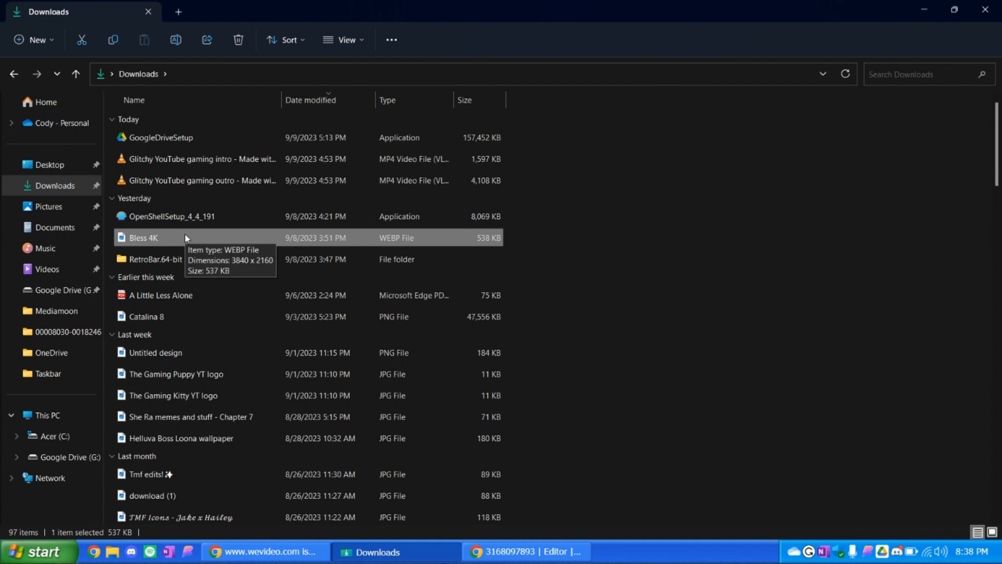
mouse_move(188, 232)
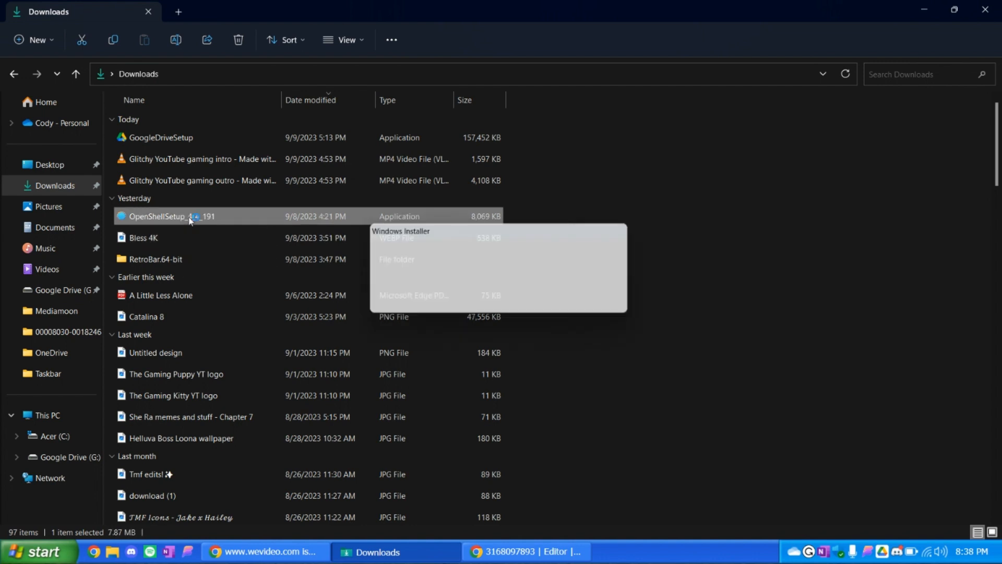
- Run the Open-Shell installer through the welcome and Custom Setup pages to Finish
double_click(167, 216)
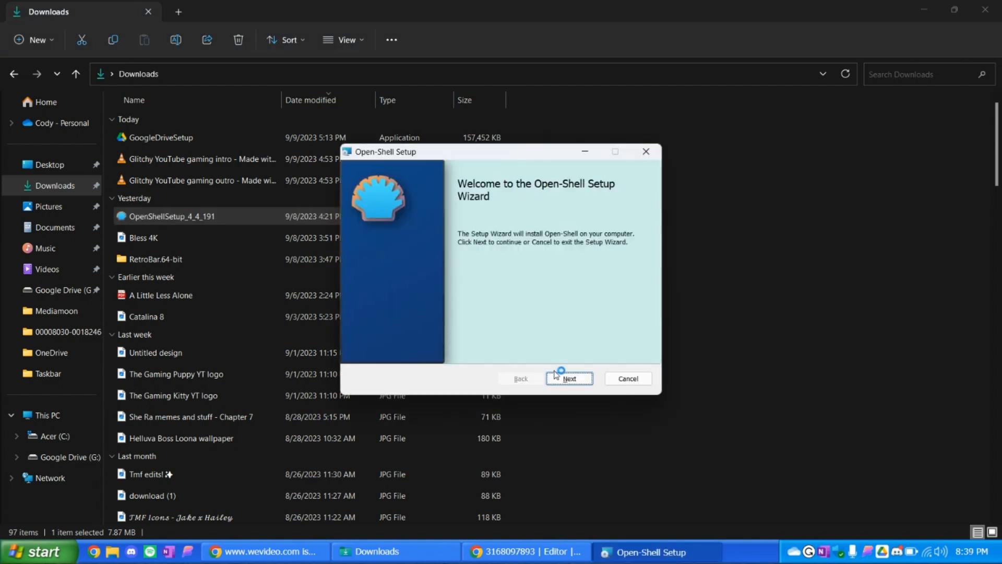
left_click(569, 379)
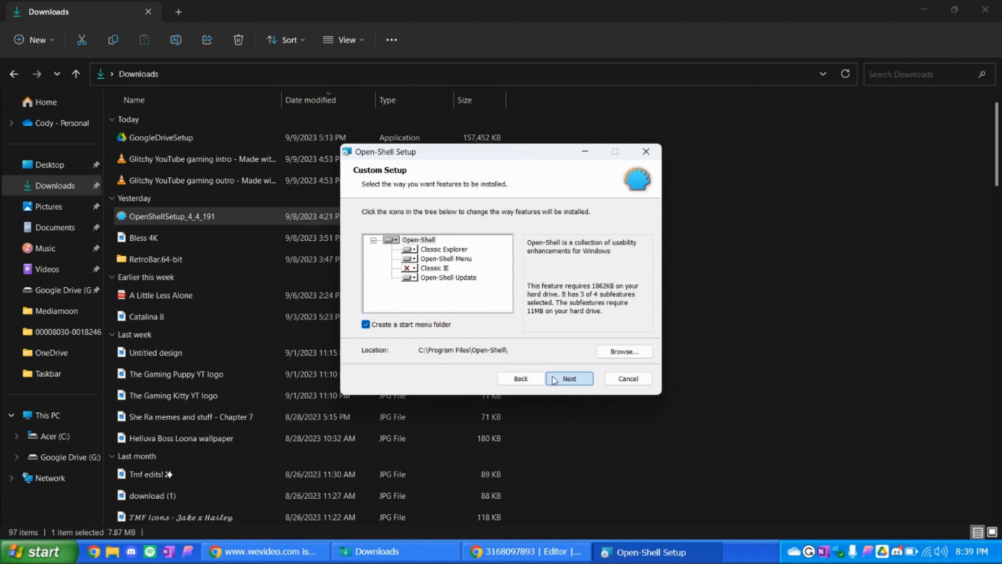
left_click(569, 379)
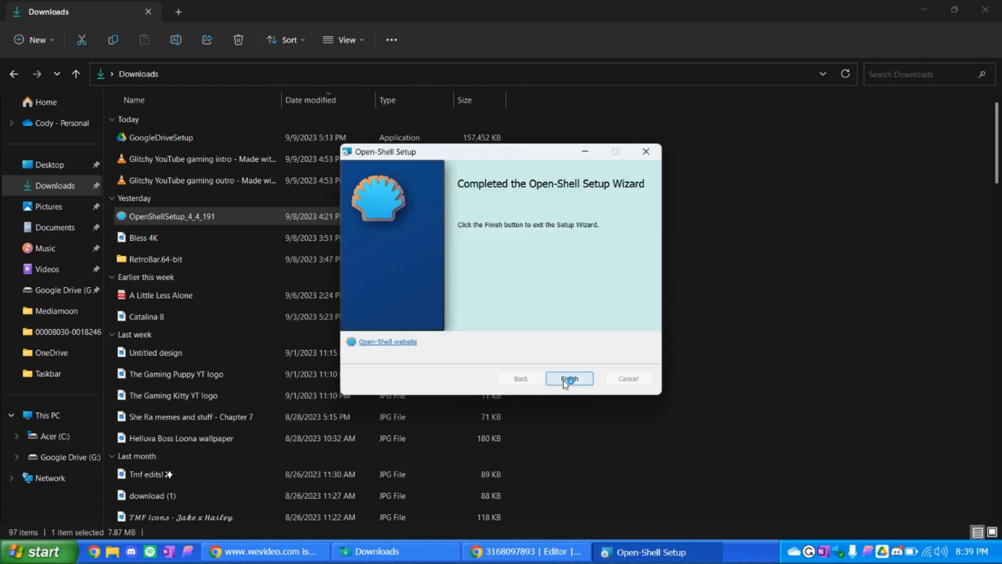
left_click(569, 378)
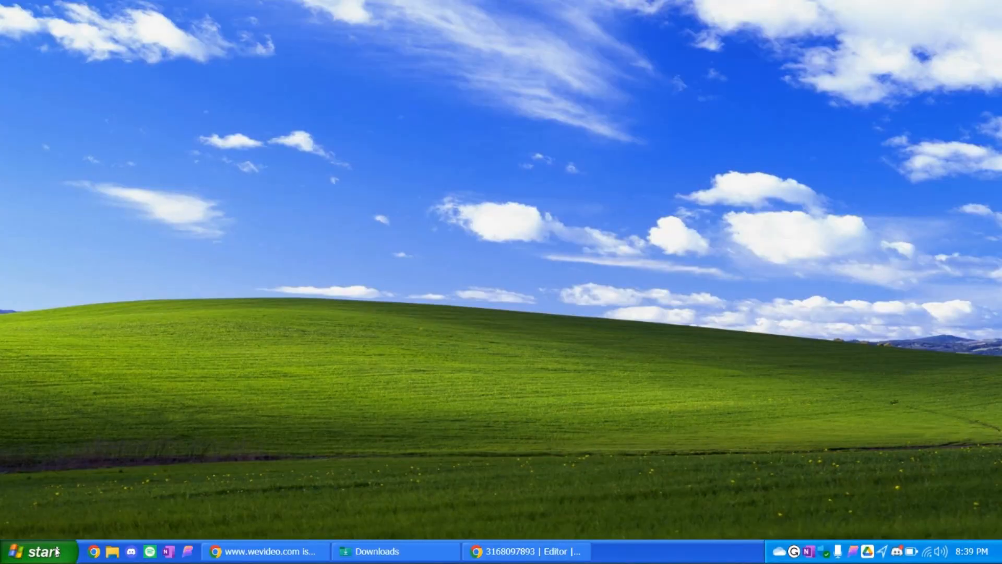
- Open the new Open-Shell XP-style Start menu showing the user name
left_click(32, 549)
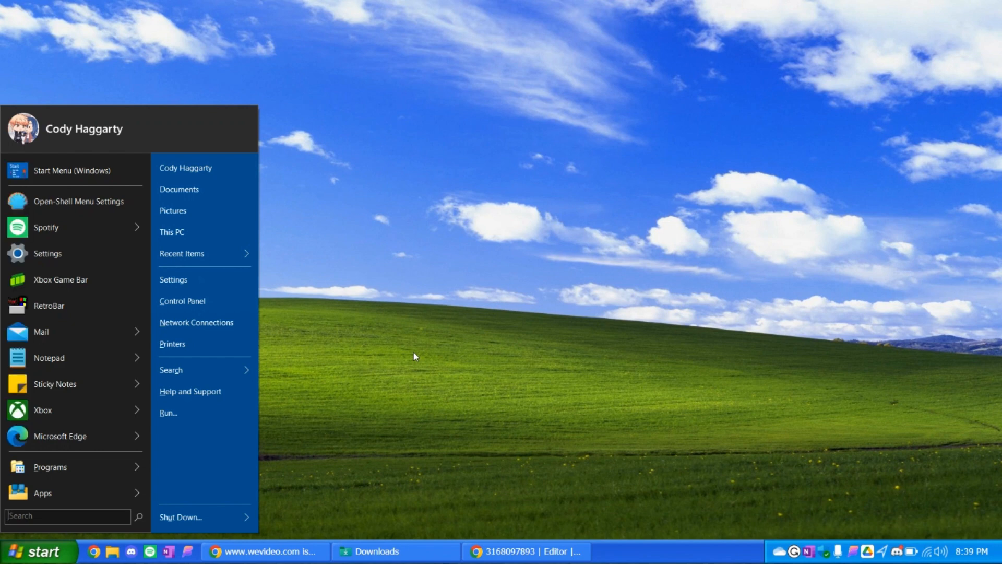
mouse_move(361, 404)
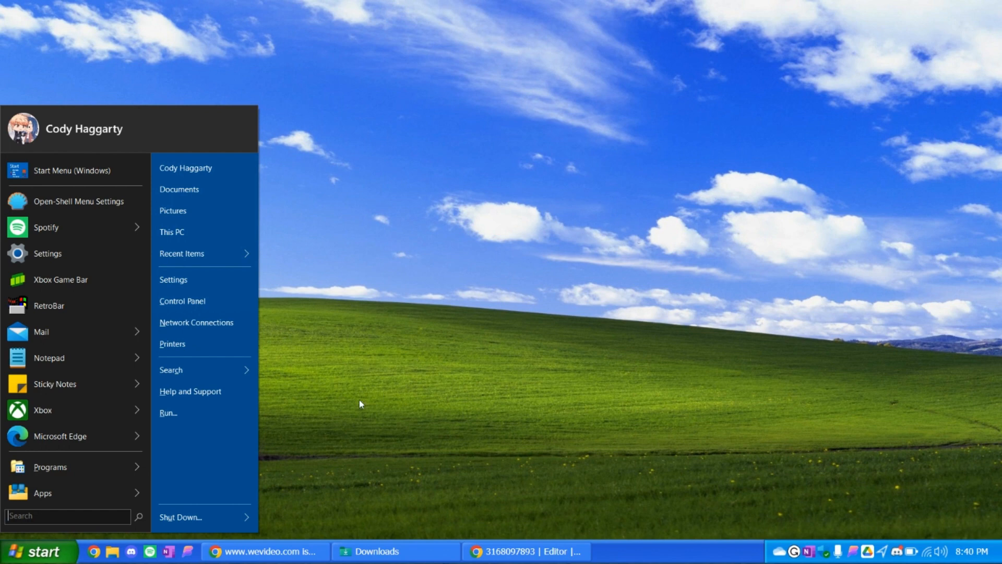
mouse_move(564, 256)
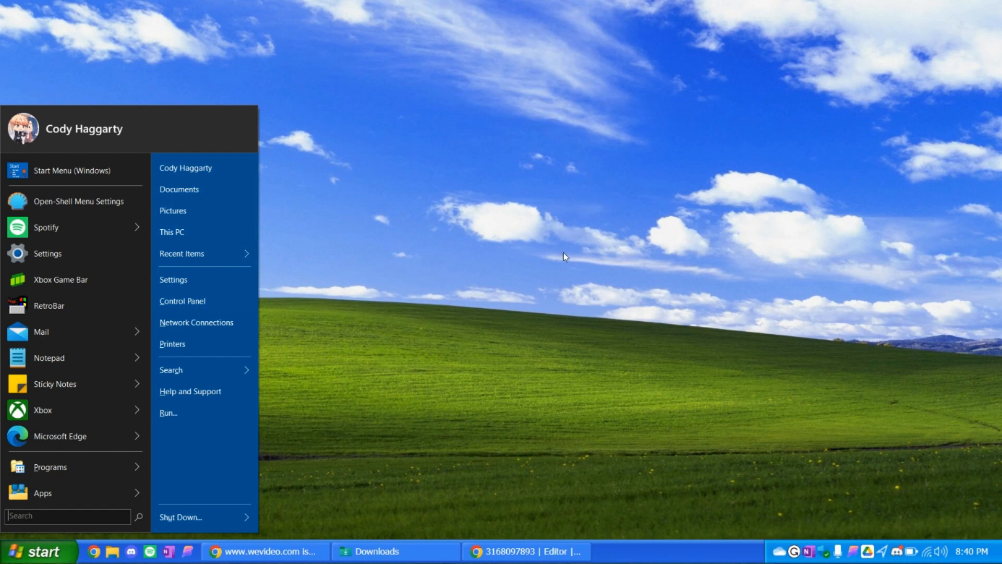
mouse_move(189, 149)
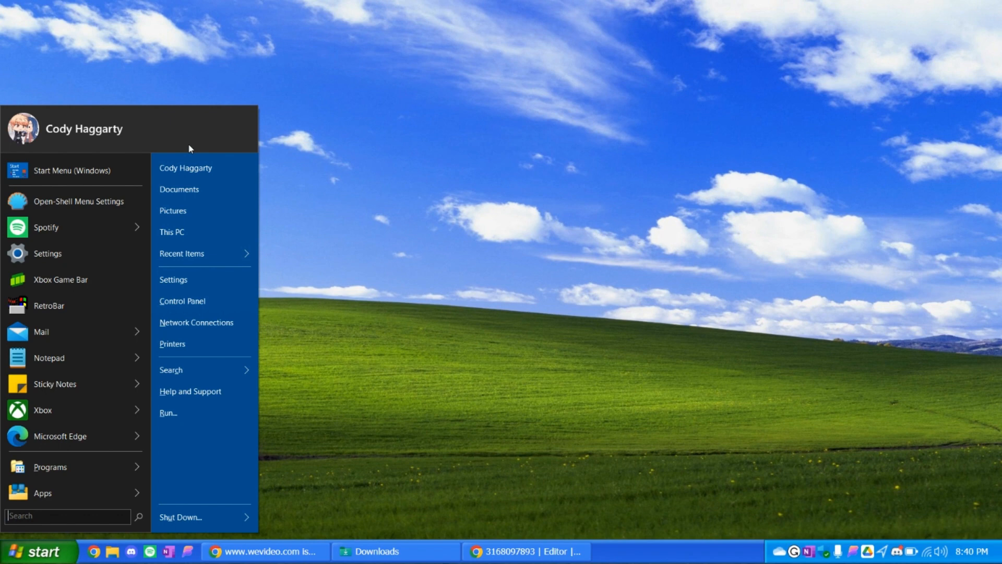
mouse_move(369, 391)
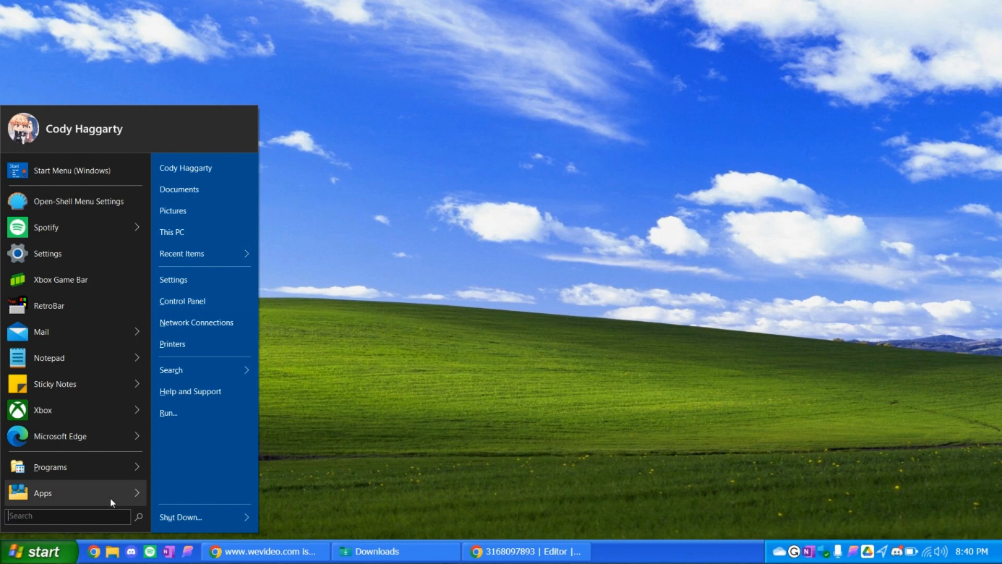
mouse_move(507, 474)
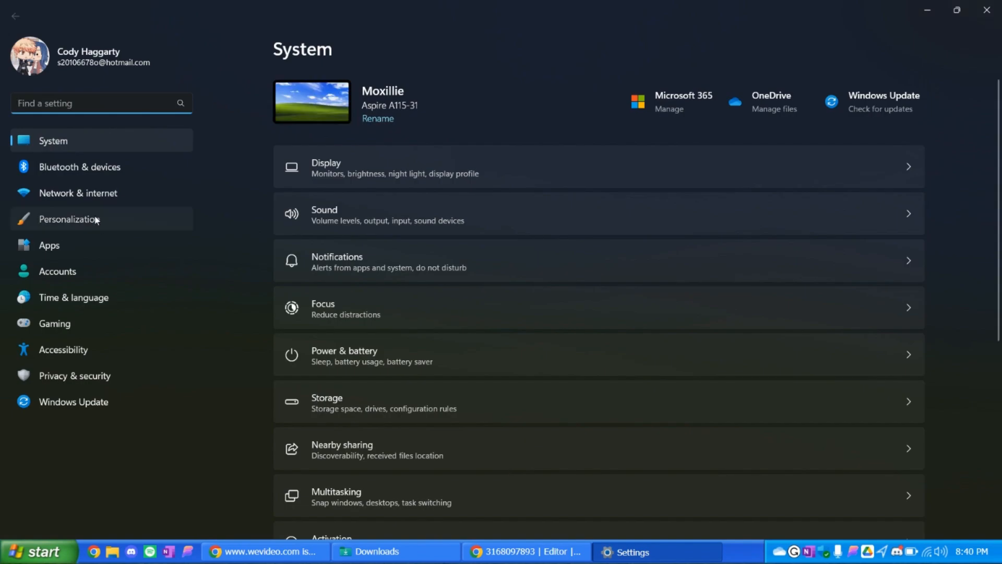
- Turn on taskbar auto-hide, try Center alignment, return to Left, and minimize Settings
left_click(69, 219)
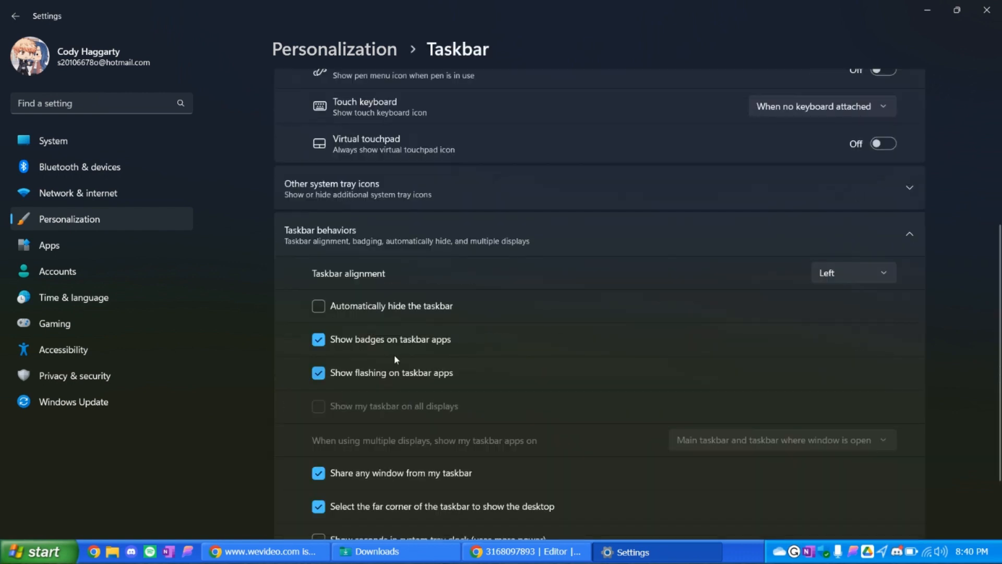
mouse_move(840, 273)
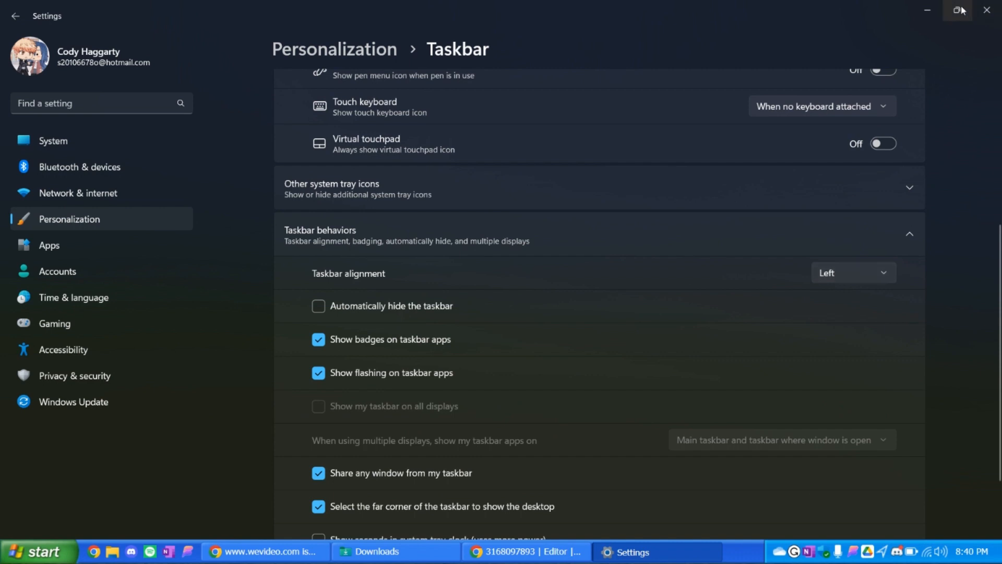
mouse_move(332, 319)
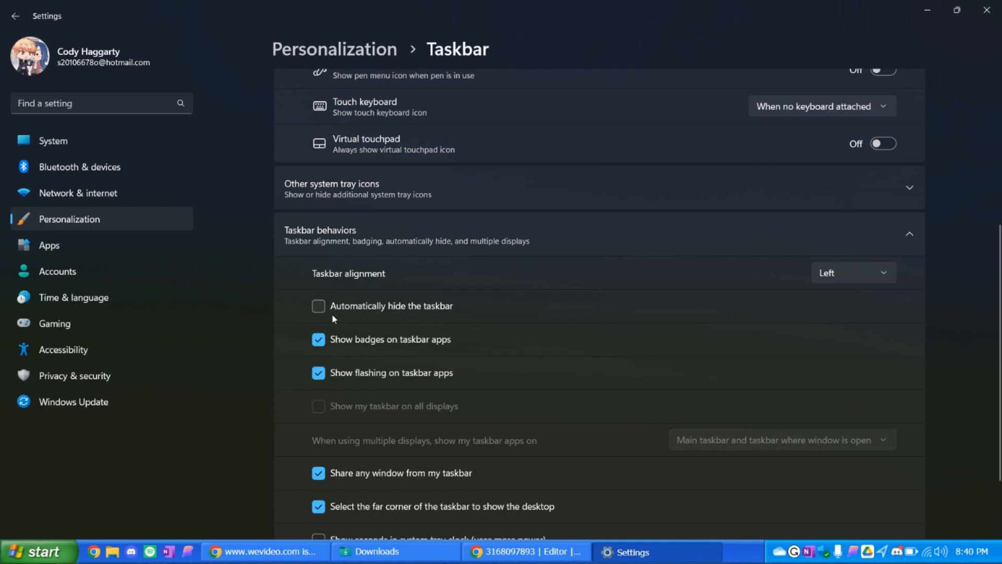
left_click(318, 305)
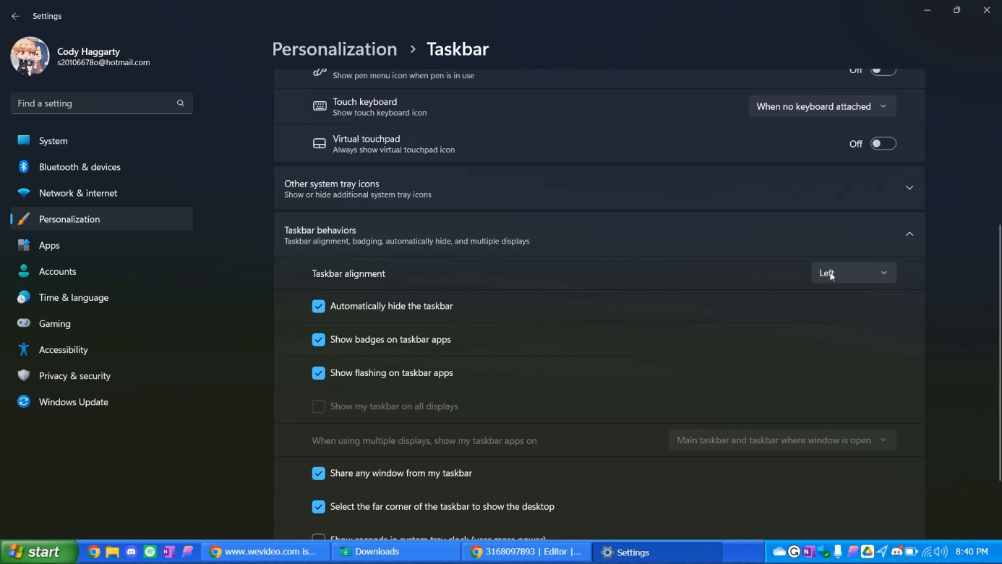
left_click(854, 272)
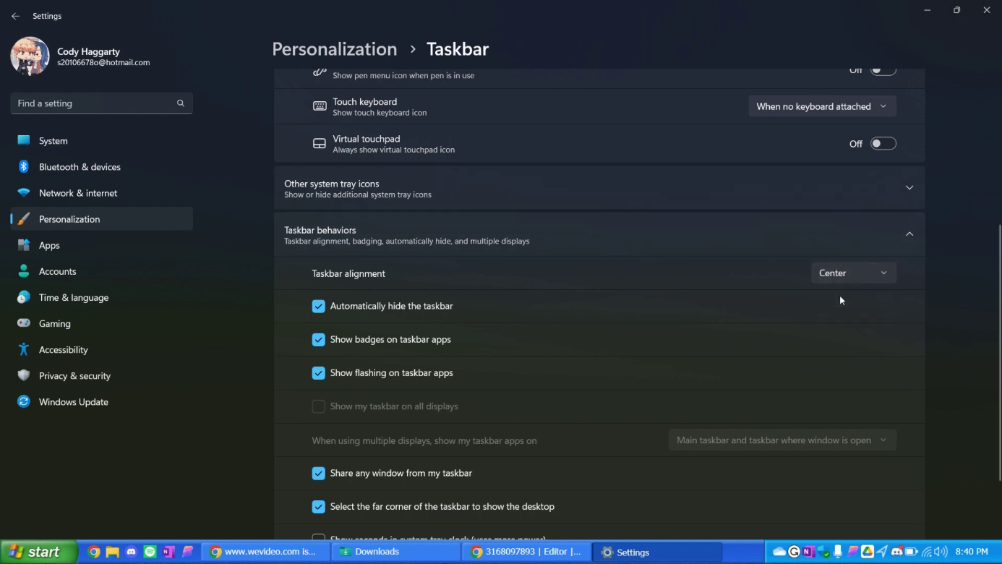
left_click(31, 551)
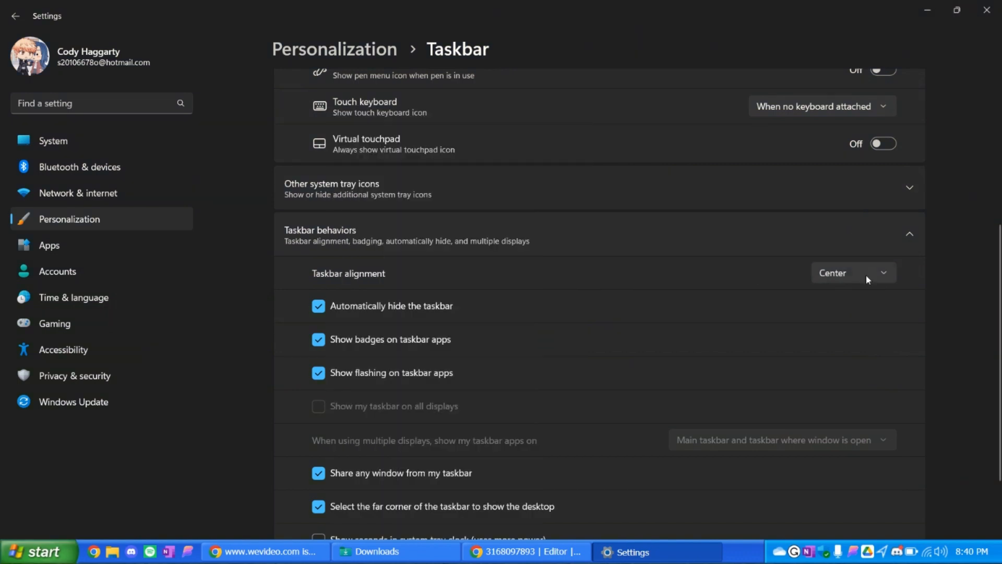
left_click(854, 272)
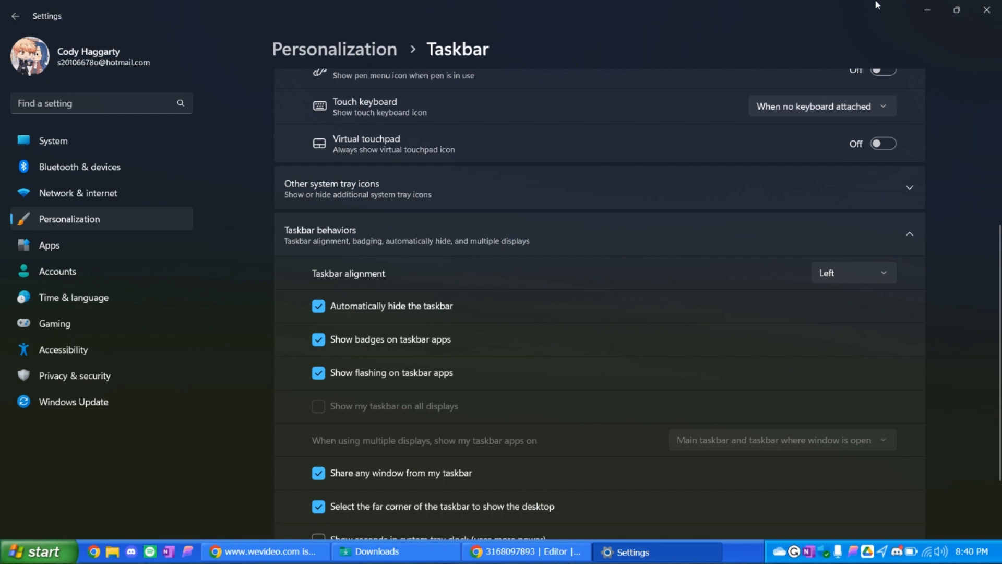
mouse_move(928, 10)
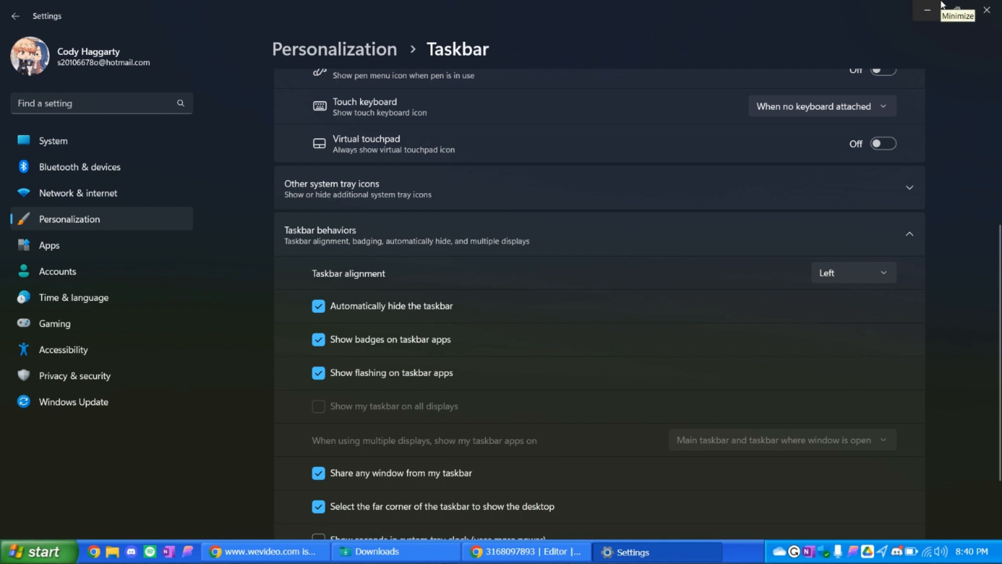
left_click(926, 11)
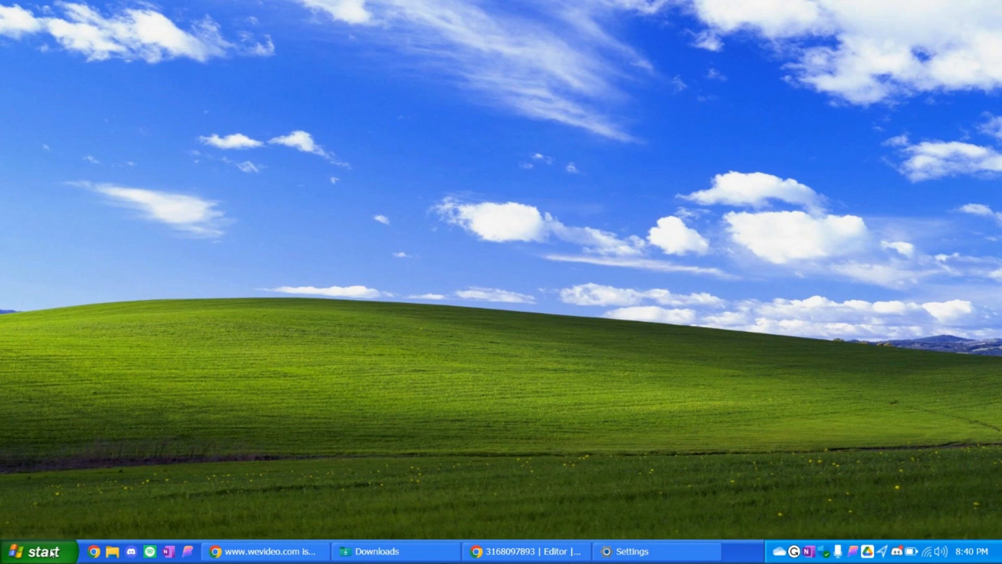
- Open the classic Start menu to reach Open-Shell Menu Settings
left_click(38, 549)
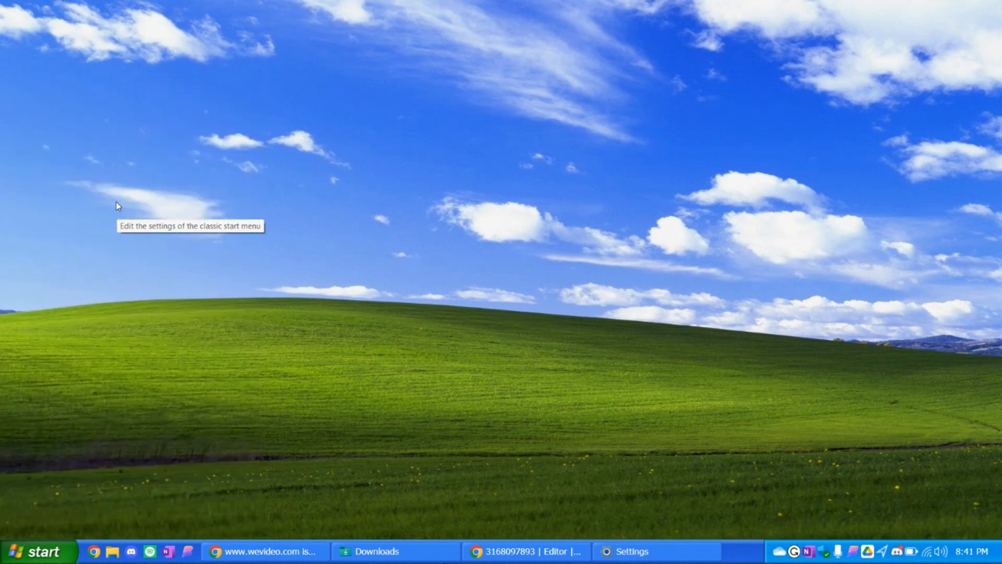
mouse_move(117, 204)
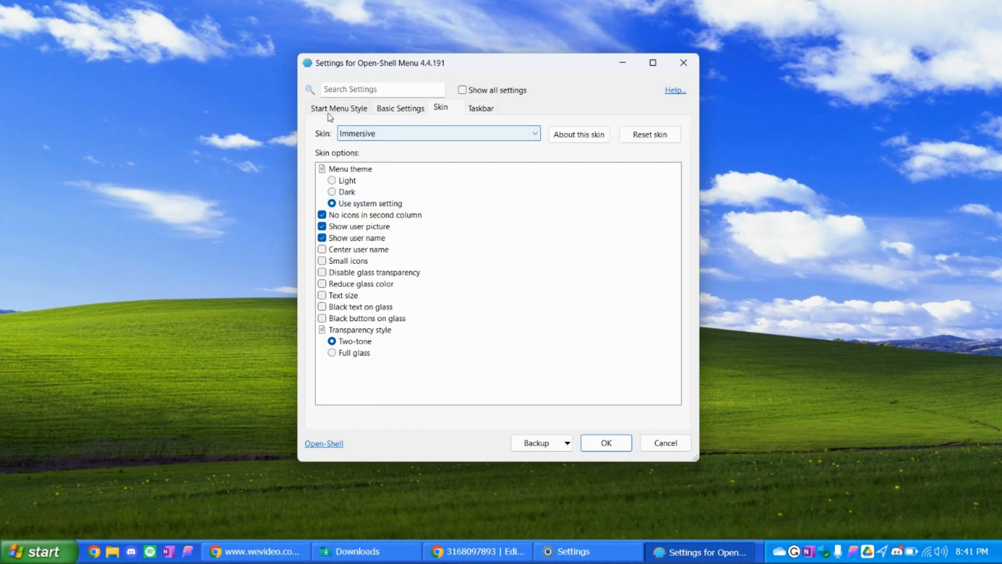
- Browse the Style, Basic and Skin tabs and preview the Luna-skinned Start menu
left_click(338, 108)
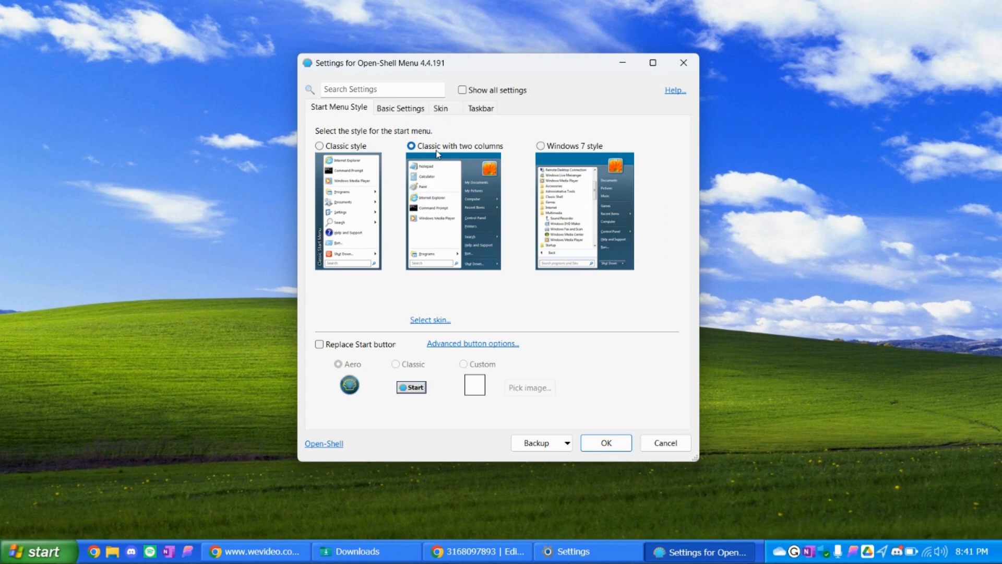
left_click(399, 108)
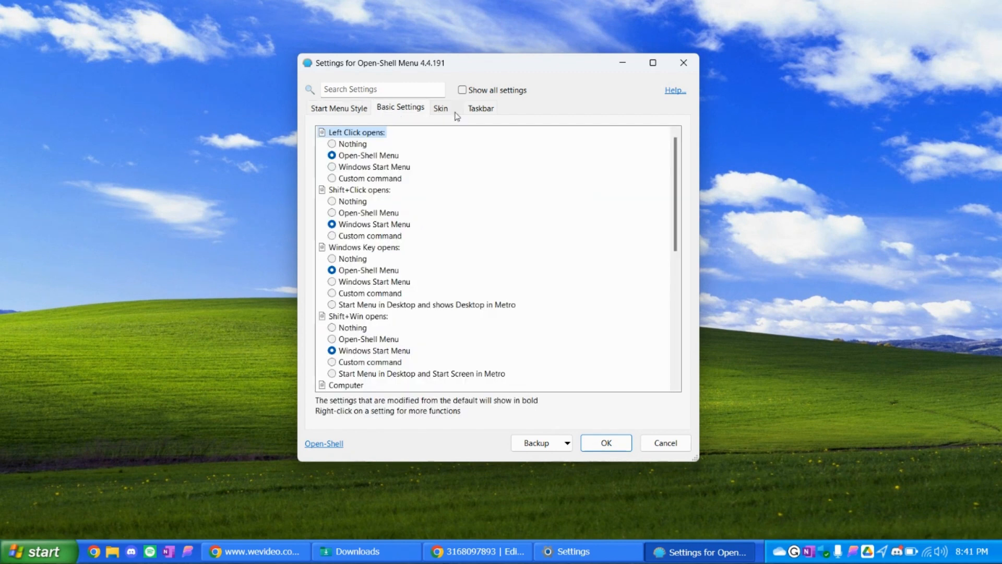
left_click(440, 108)
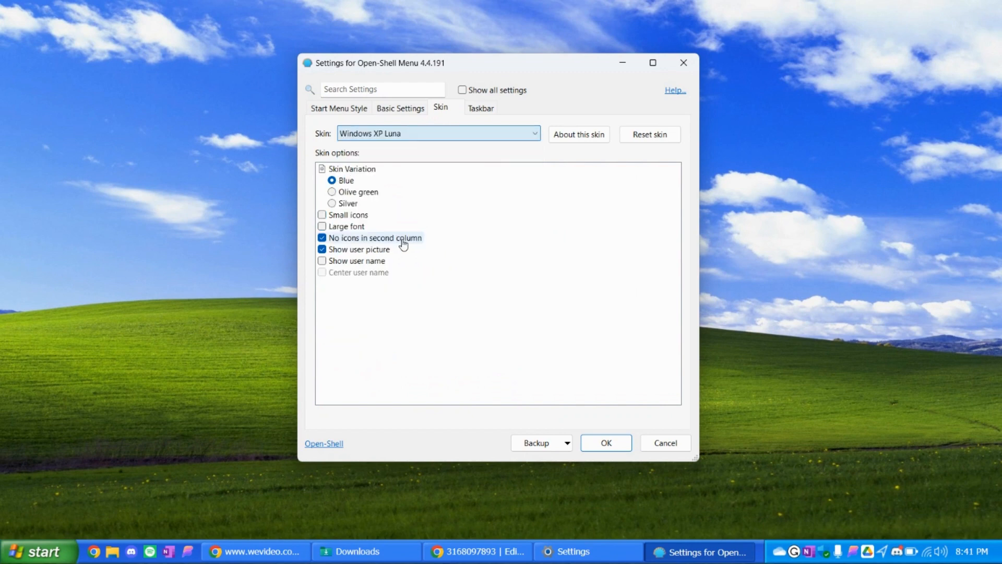
mouse_move(36, 556)
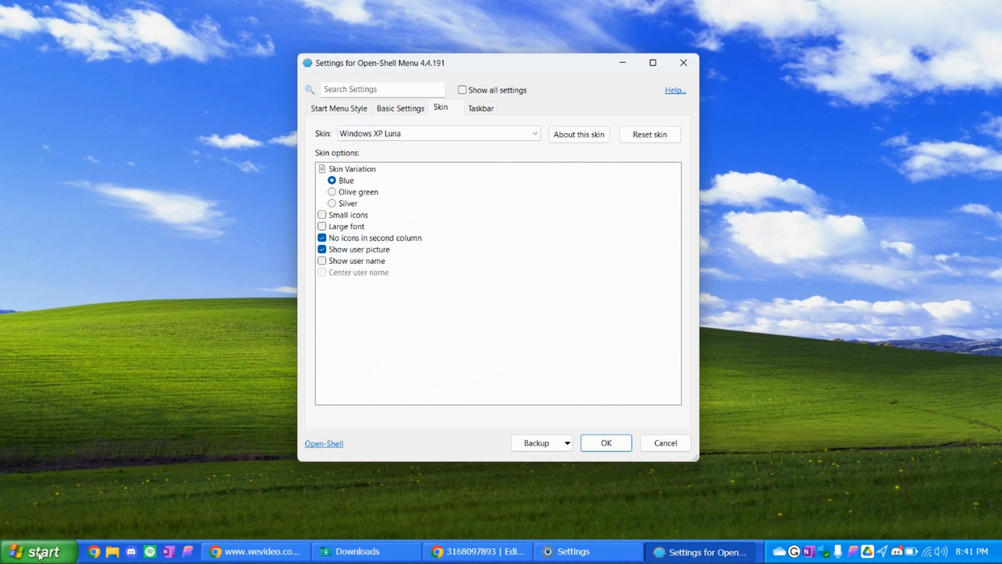
left_click(37, 550)
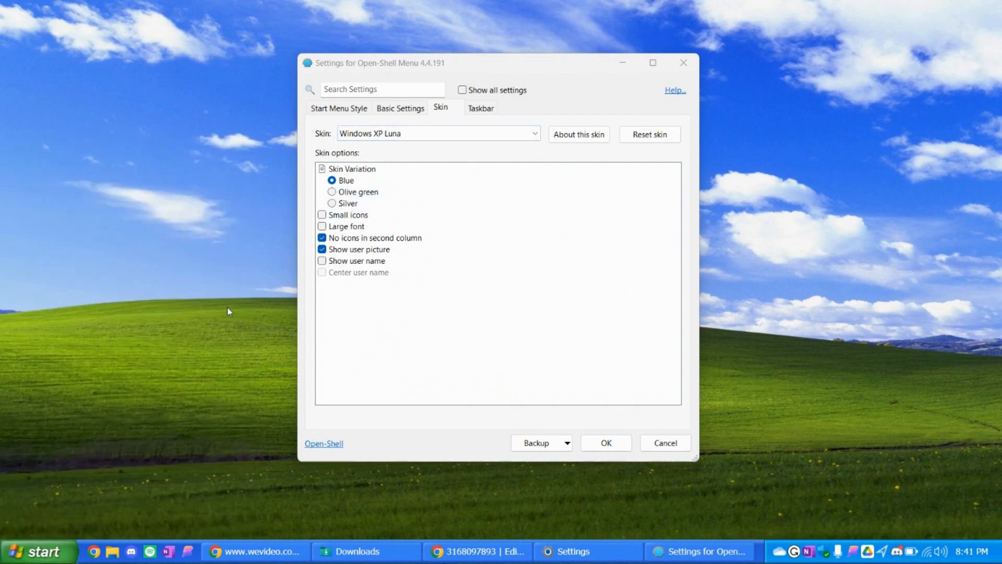
mouse_move(335, 204)
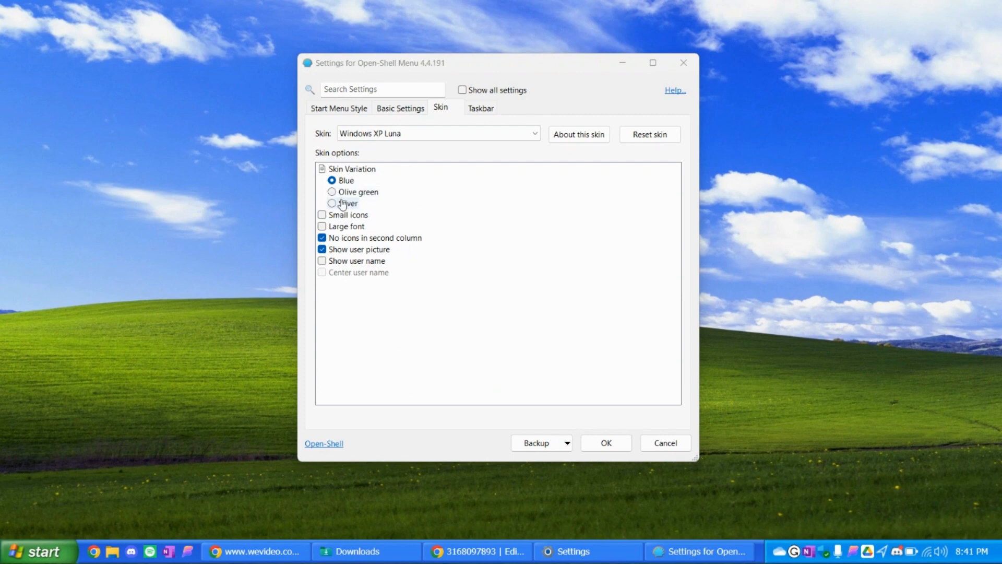
- Preview the Silver variation, switch back to Blue, and show the user name in the menu
left_click(331, 203)
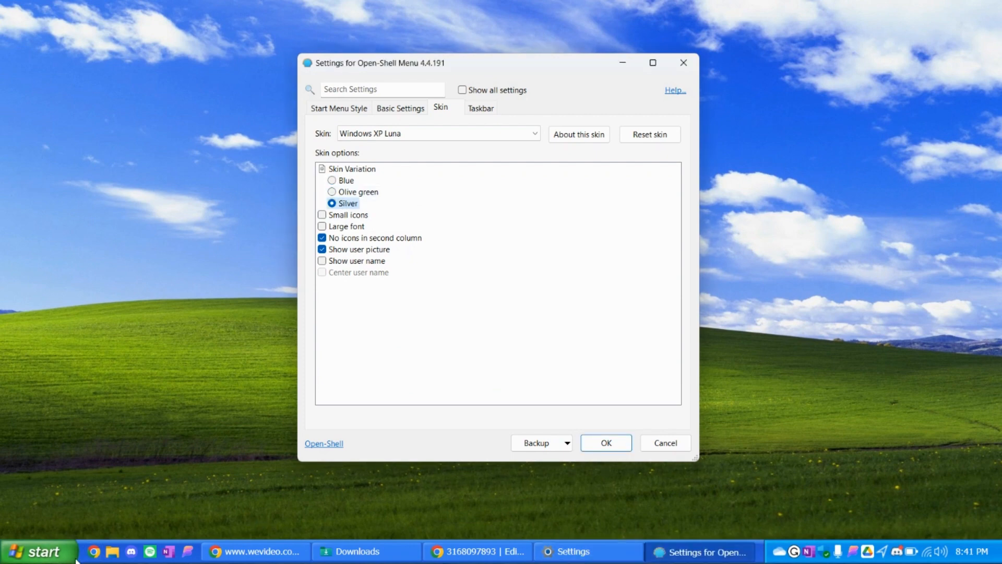
left_click(36, 550)
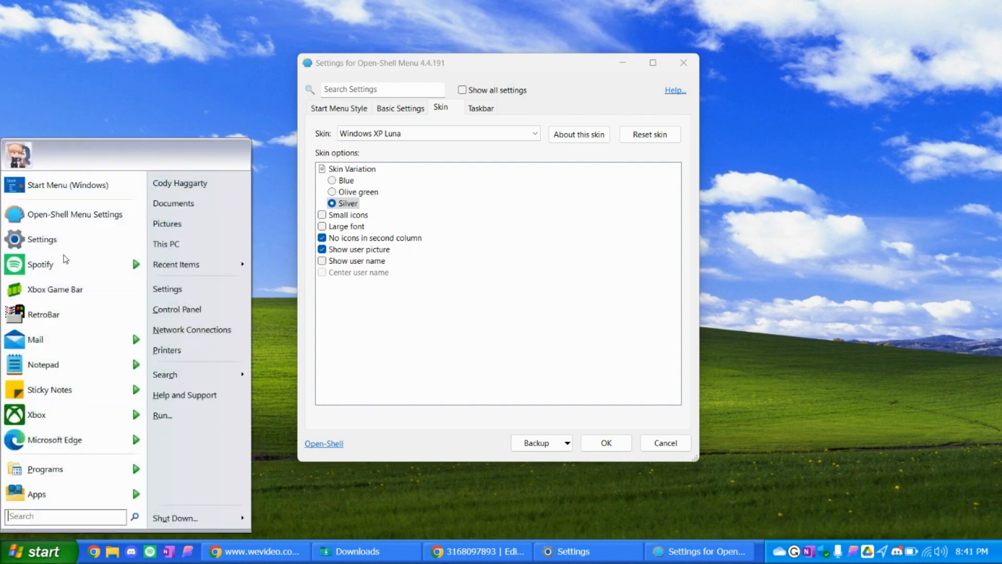
left_click(331, 180)
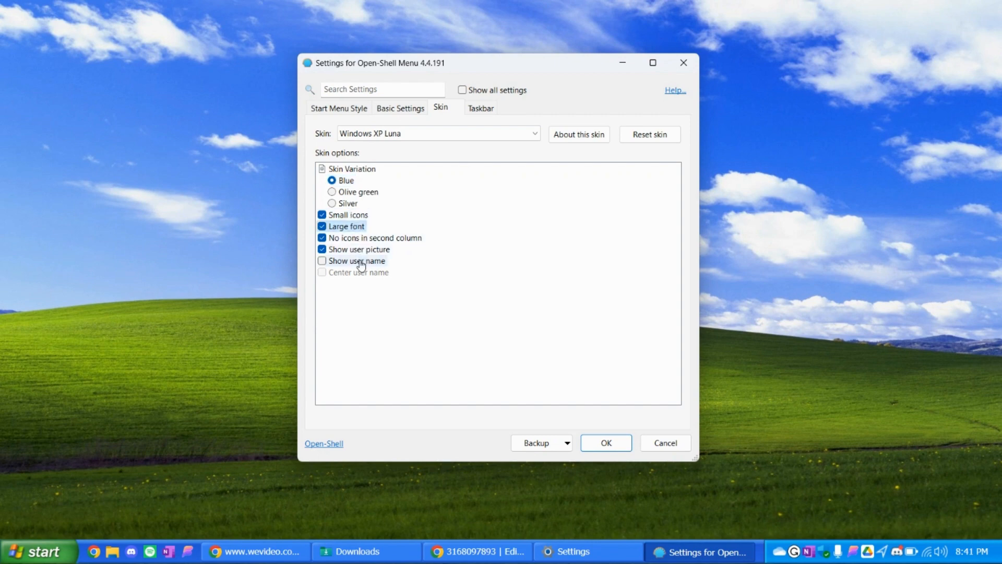
left_click(321, 260)
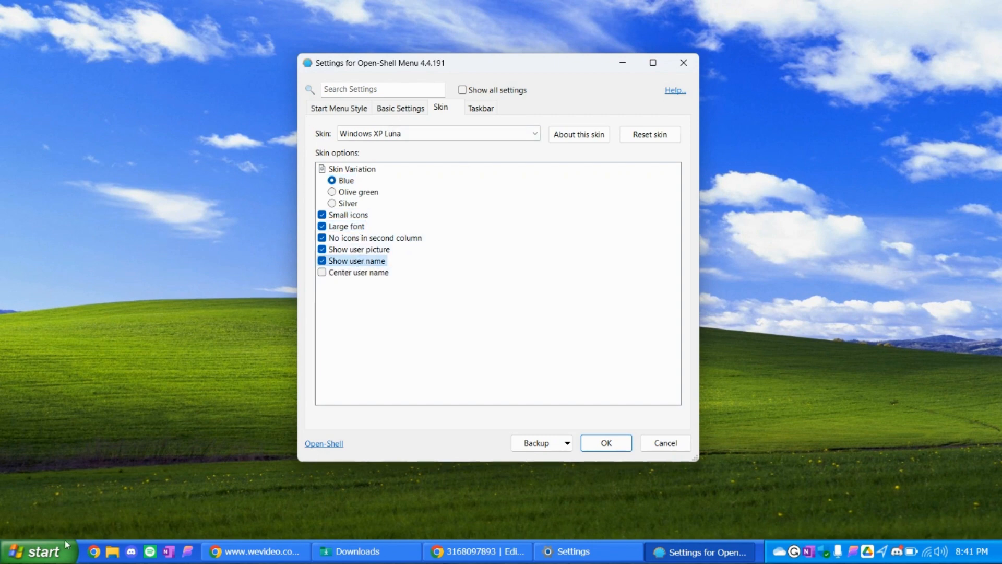
left_click(37, 549)
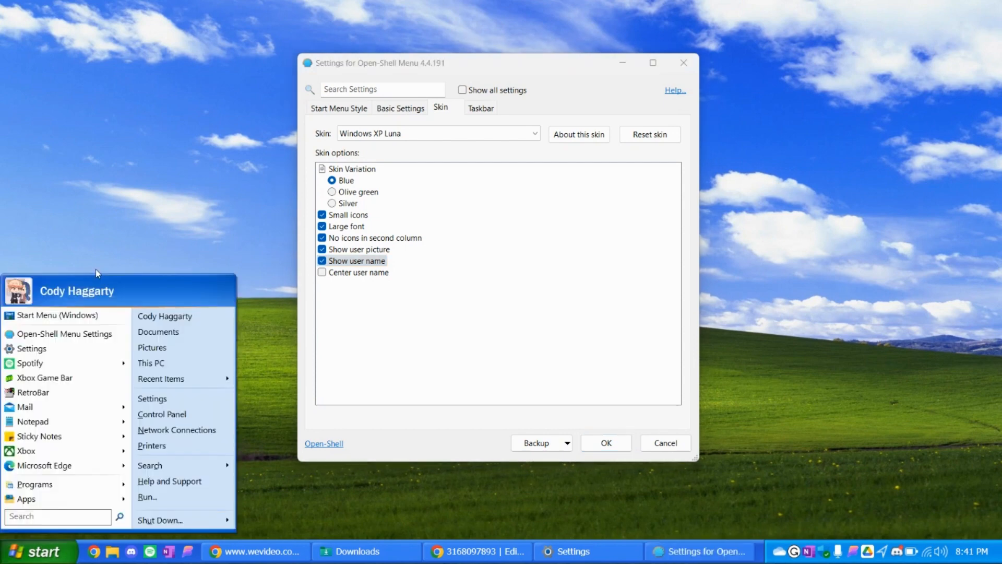
mouse_move(204, 476)
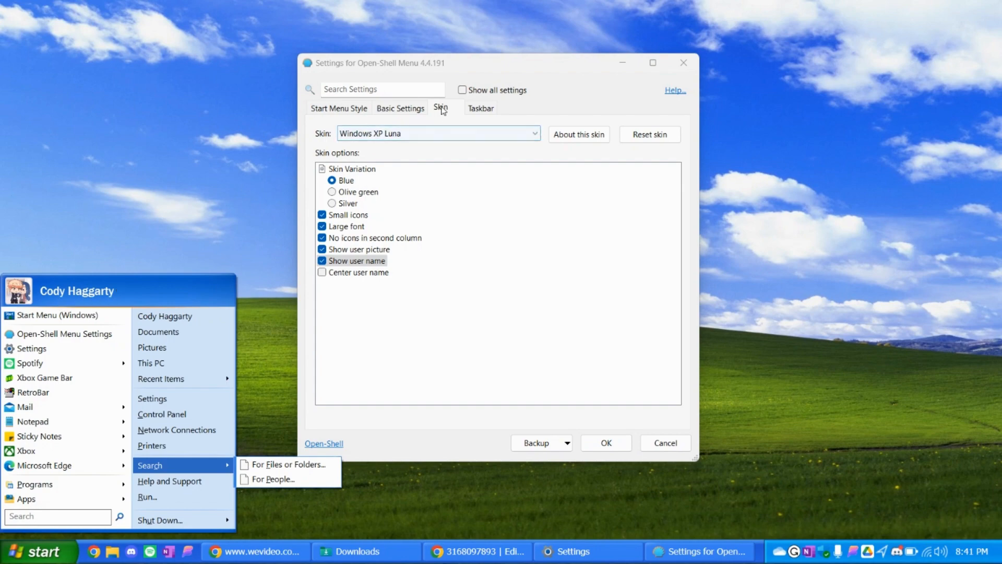
left_click(462, 90)
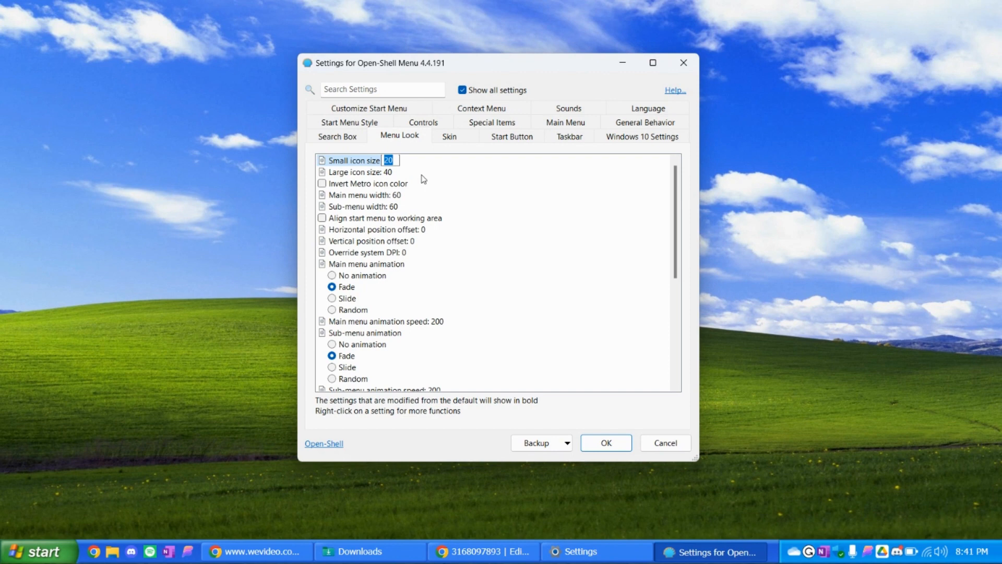
- Rename the Open-Shell user to 'The Gaming Puppy', close Menu Settings, and view the start menu
scroll("down", 3)
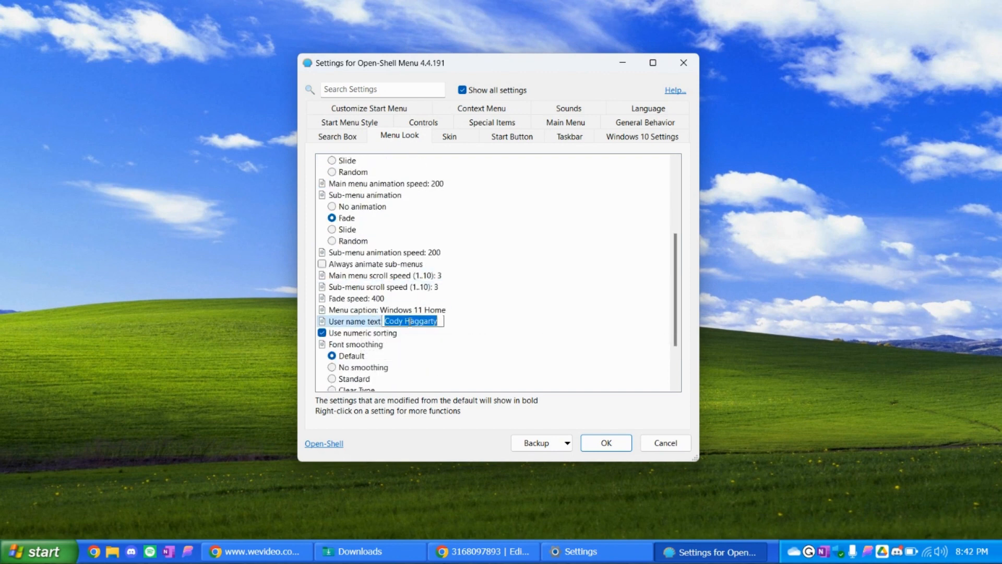
type("The Gaming P")
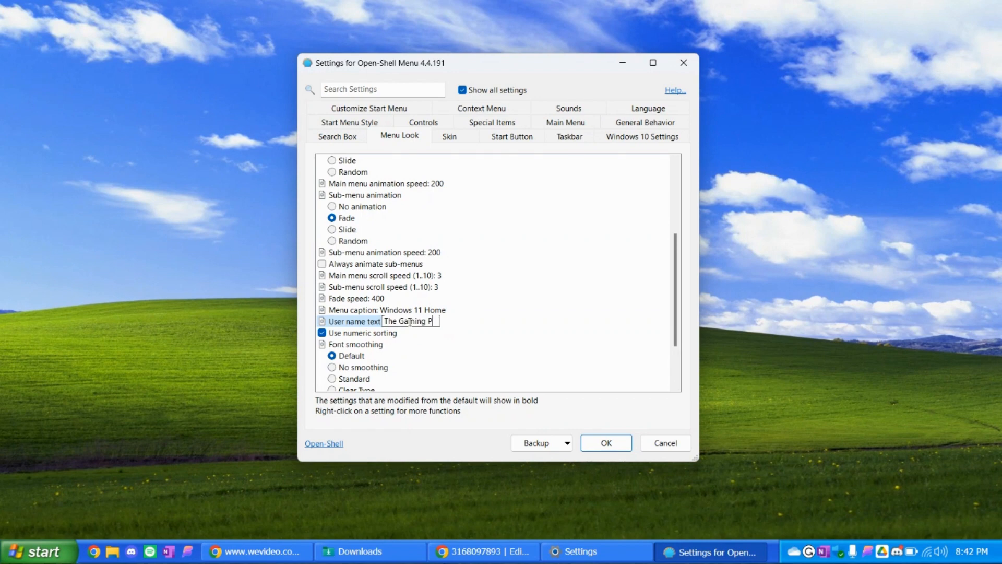
type("uppy")
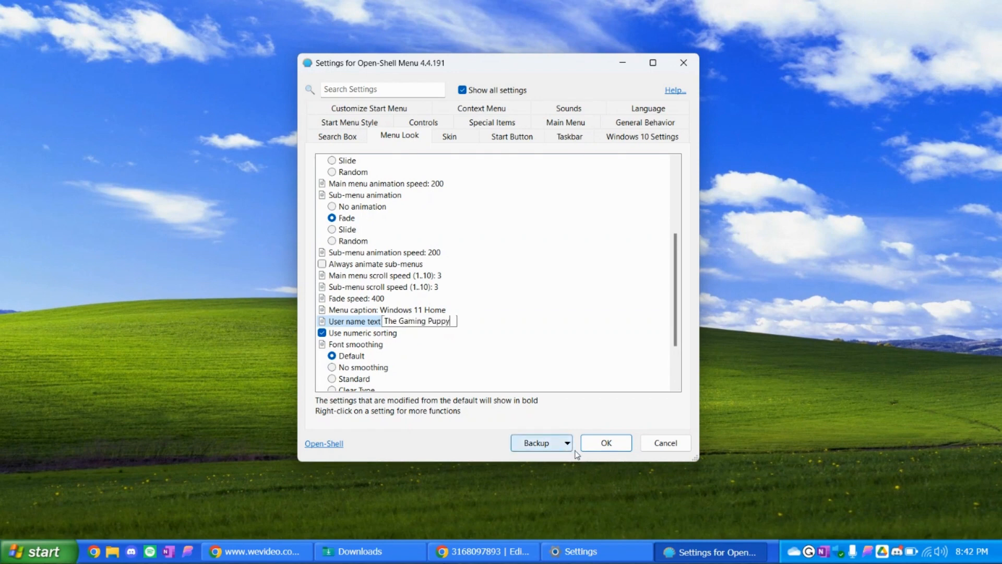
left_click(606, 443)
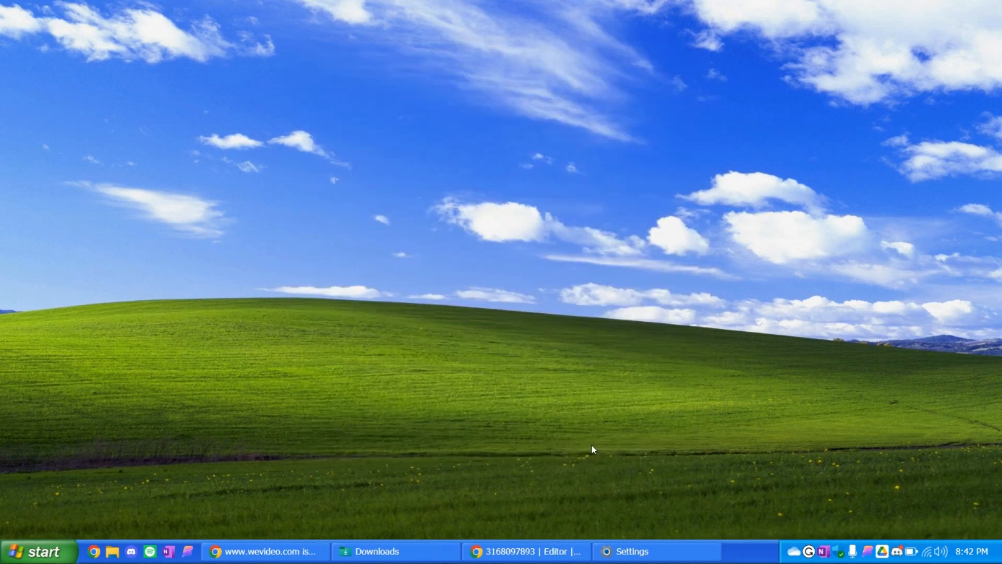
left_click(36, 550)
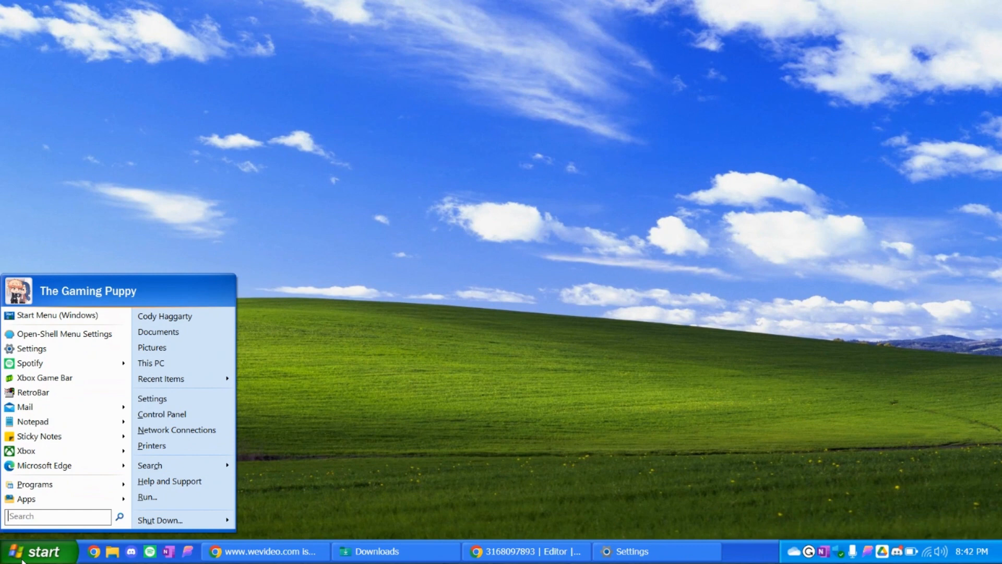
mouse_move(655, 544)
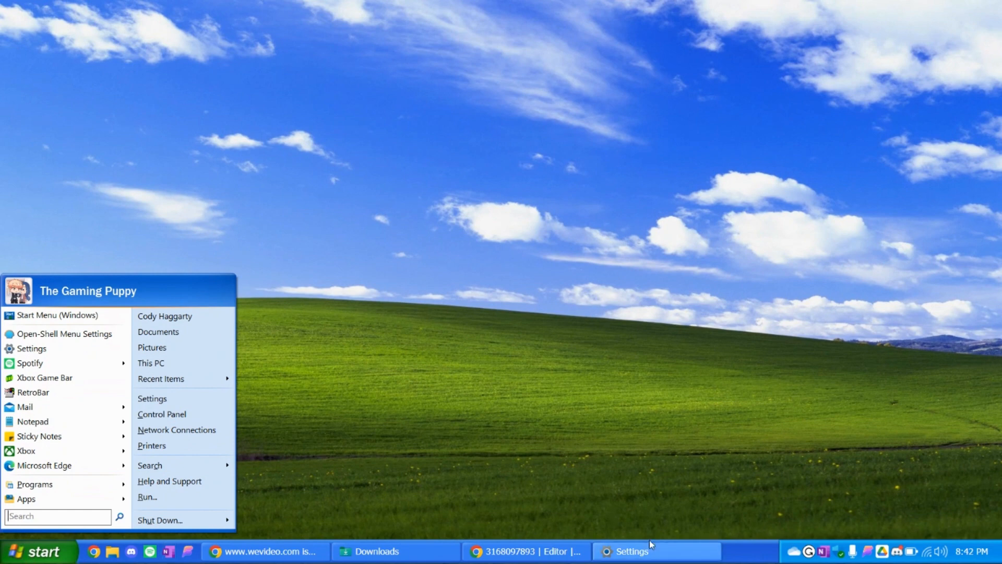
mouse_move(69, 525)
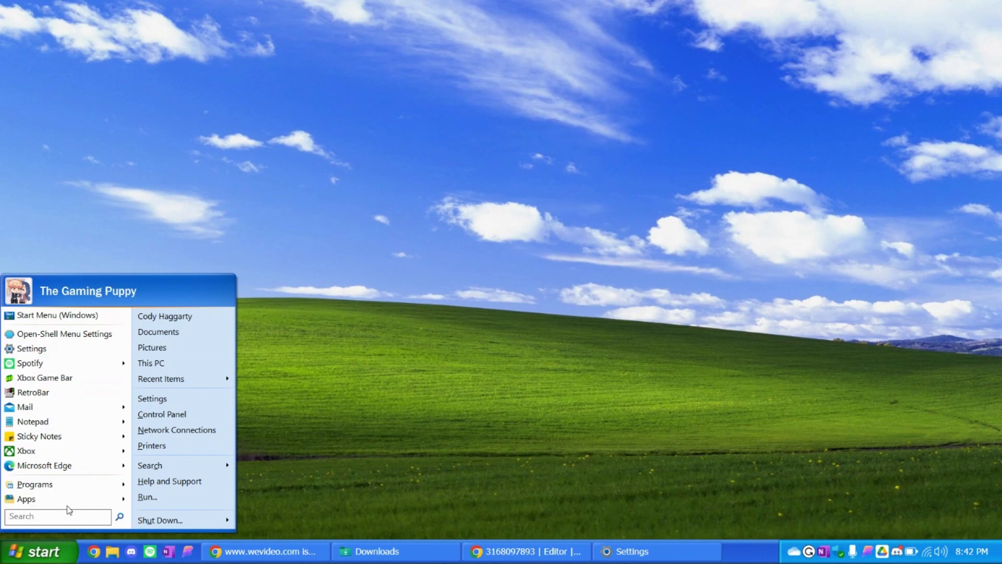
- Dismiss the start menu showing 'The Gaming Puppy' and bring up RetroBar's taskbar options
left_click(390, 345)
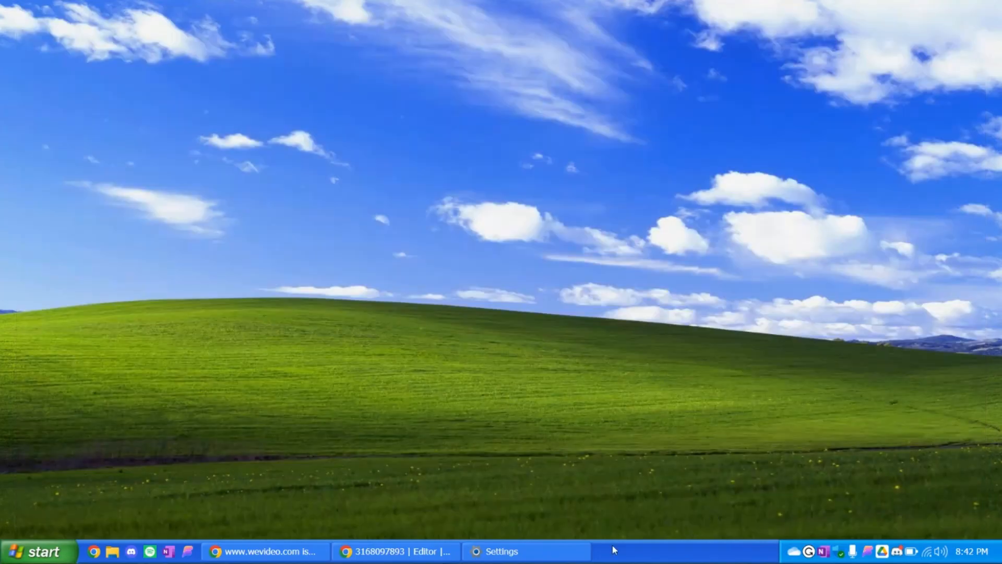
left_click(504, 551)
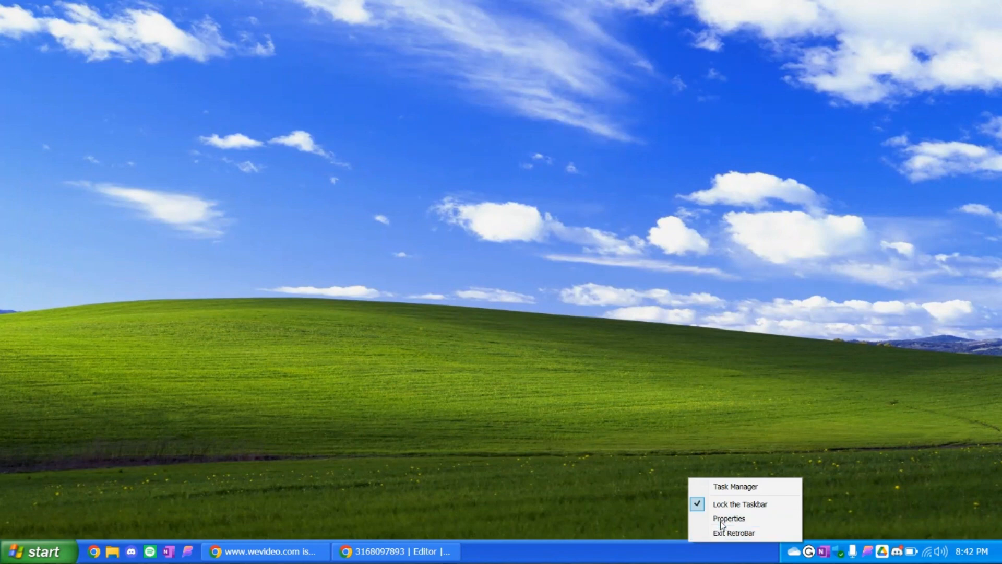
- Open RetroBar Properties and toggle auto-hide on, then back off
left_click(725, 519)
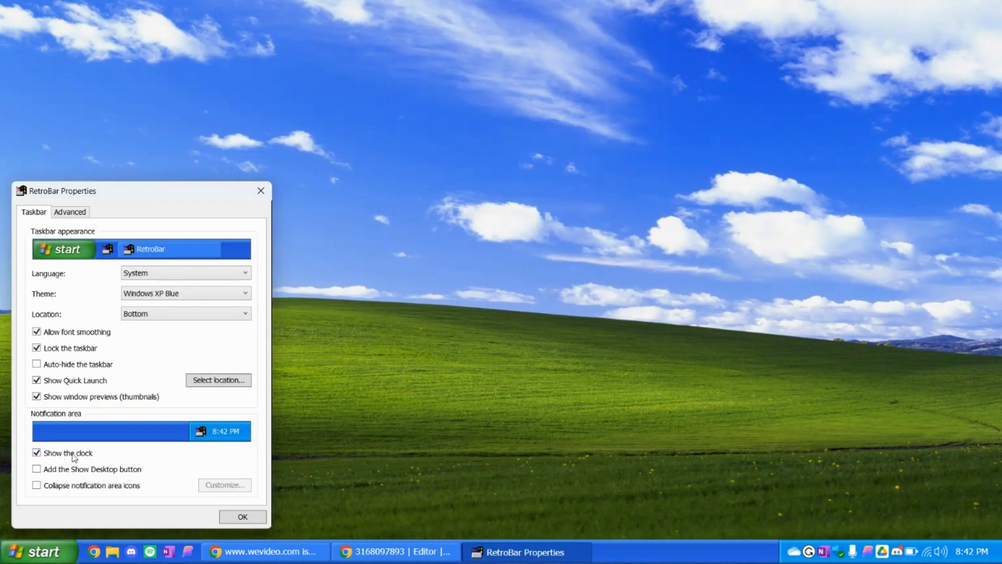
mouse_move(76, 500)
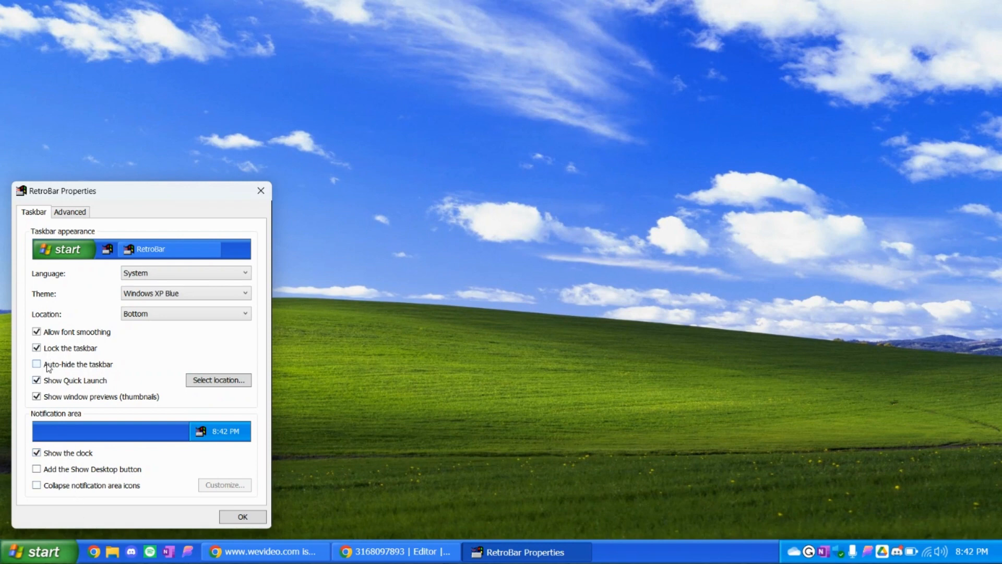
left_click(36, 364)
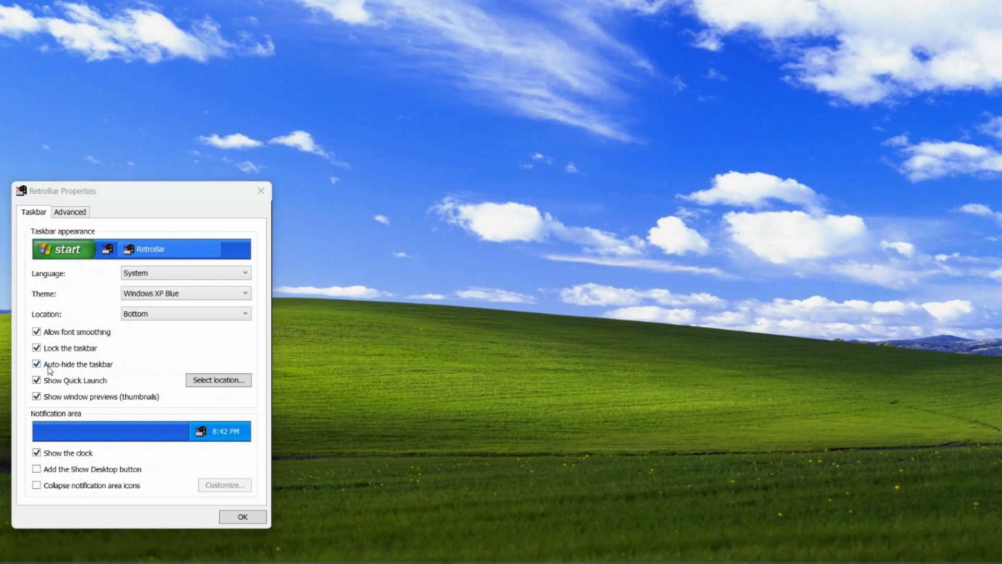
left_click(36, 364)
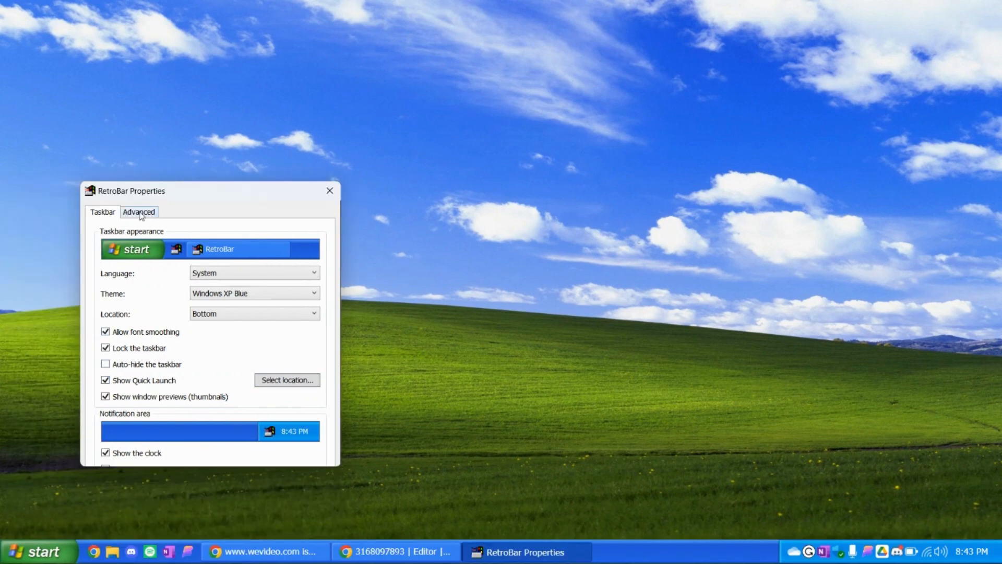
- Try Never and Always icon inversion, return to 'When needed by theme', and enable multiple displays
left_click(139, 212)
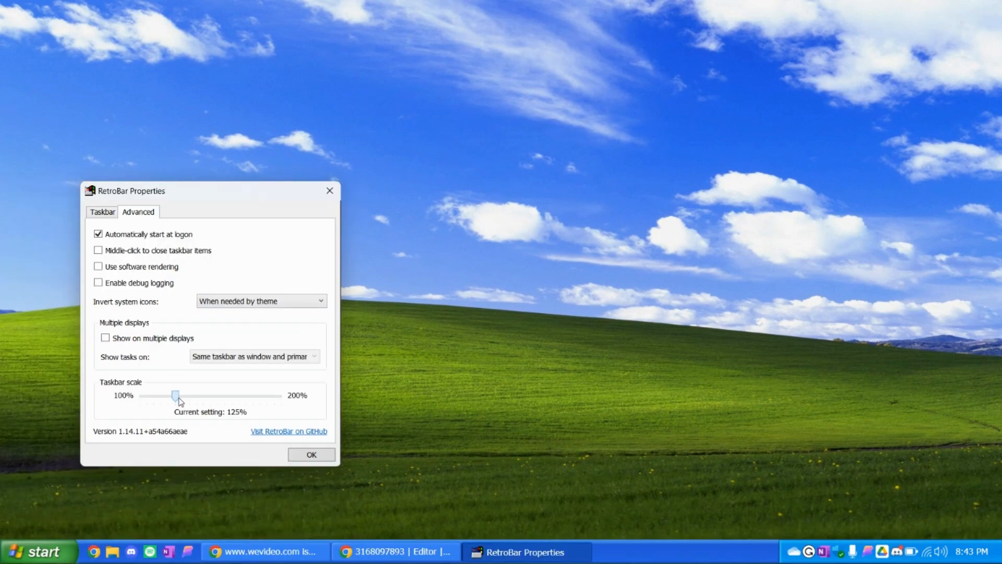
mouse_move(234, 313)
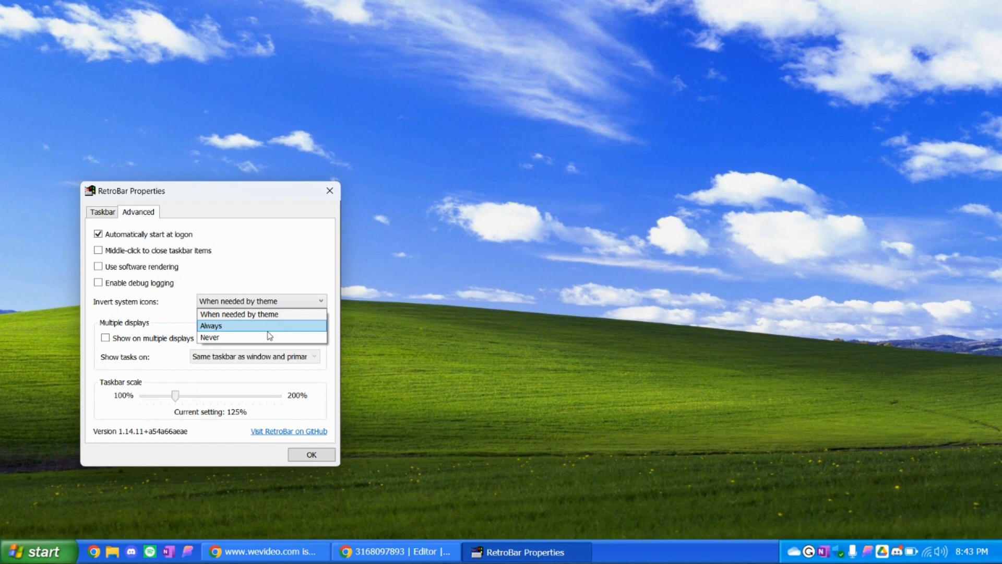
left_click(210, 337)
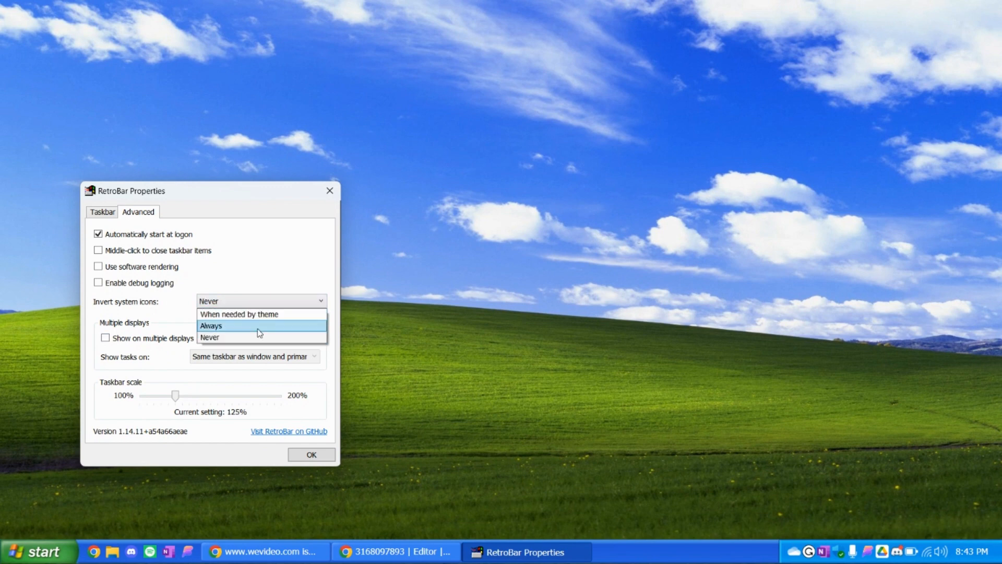
left_click(211, 326)
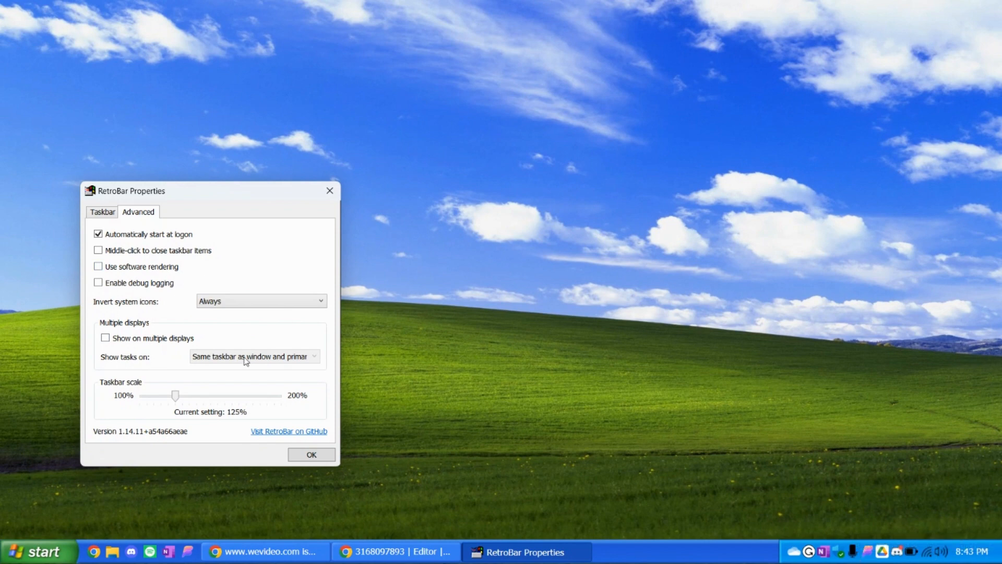
left_click(261, 300)
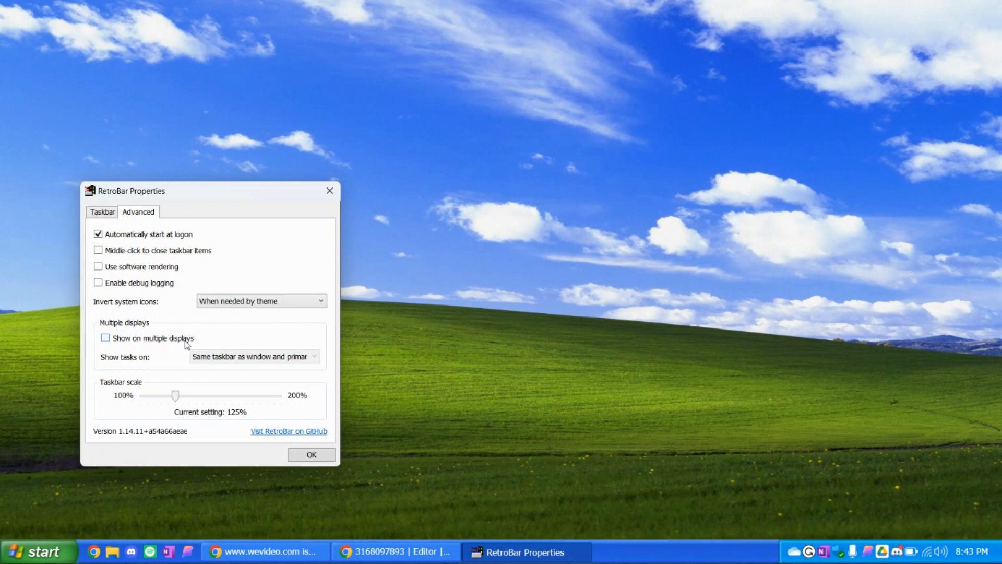
left_click(105, 338)
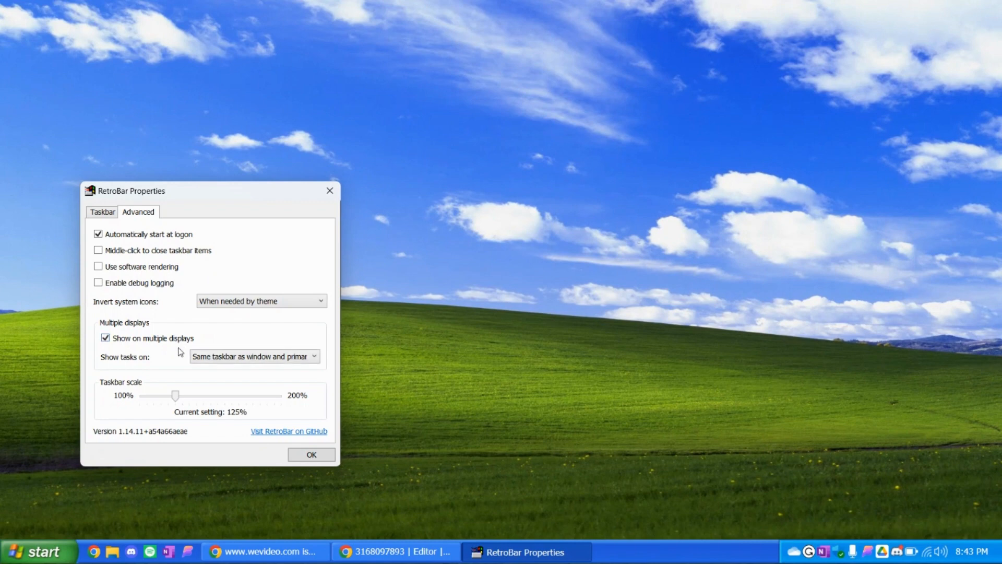
mouse_move(667, 558)
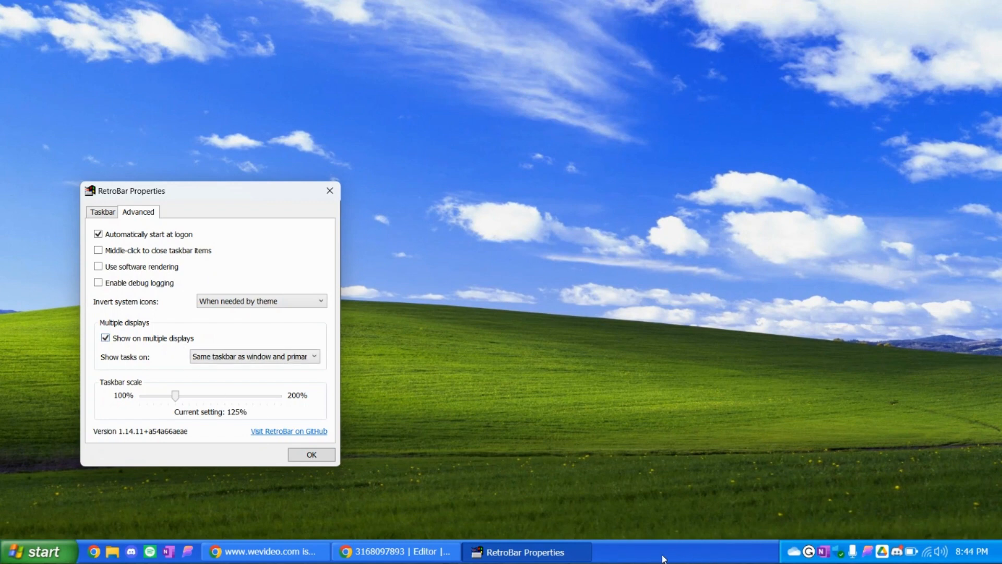
mouse_move(833, 480)
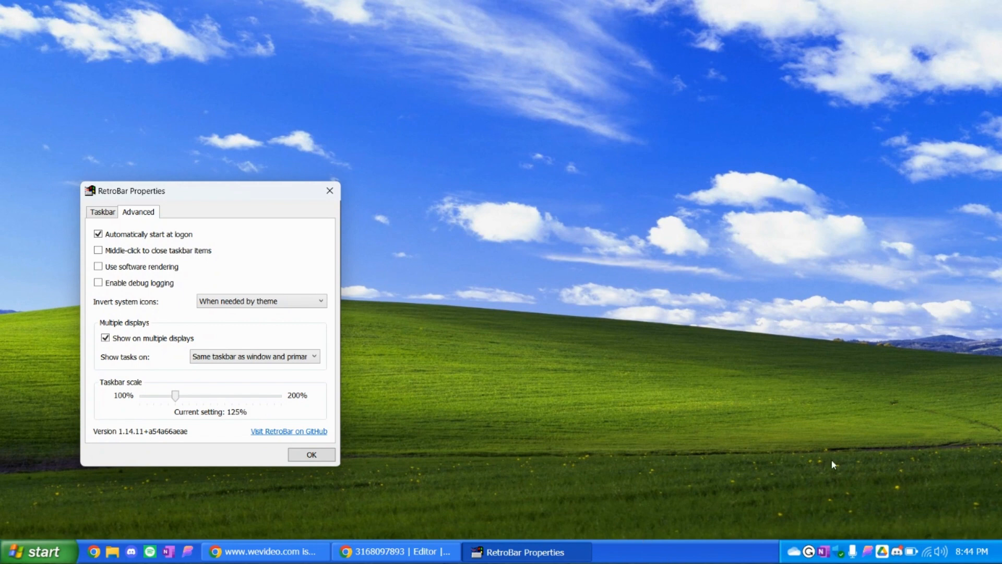
mouse_move(178, 401)
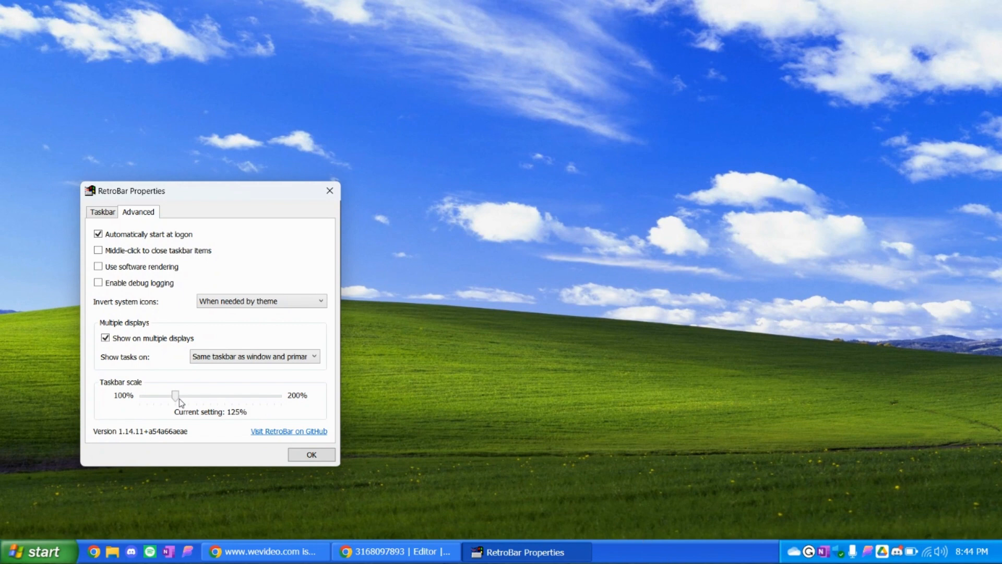
- Try taskbar scales between 120% and 200%, settle on 130%, and confirm with OK
left_click_drag(176, 396, 281, 395)
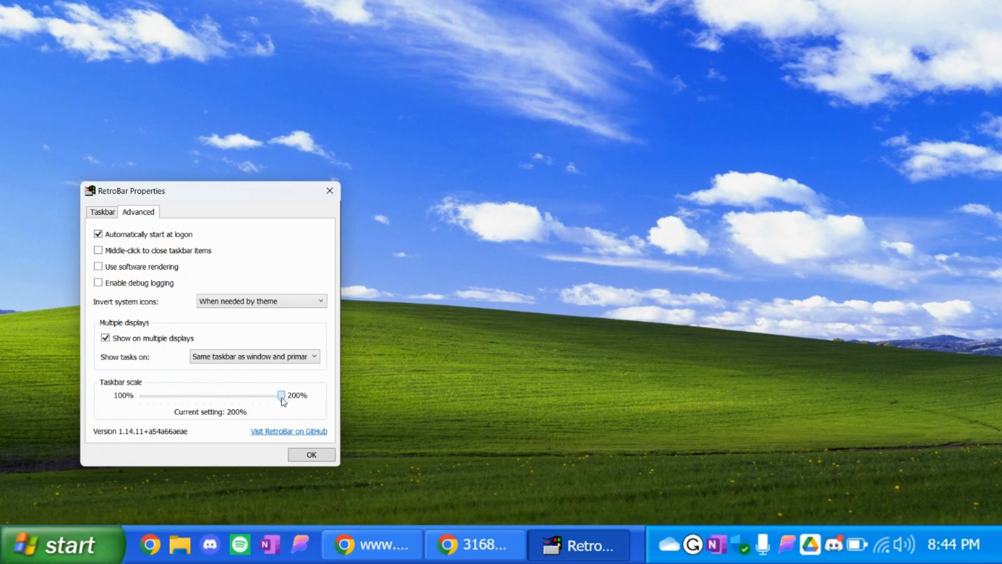
left_click_drag(282, 395, 275, 395)
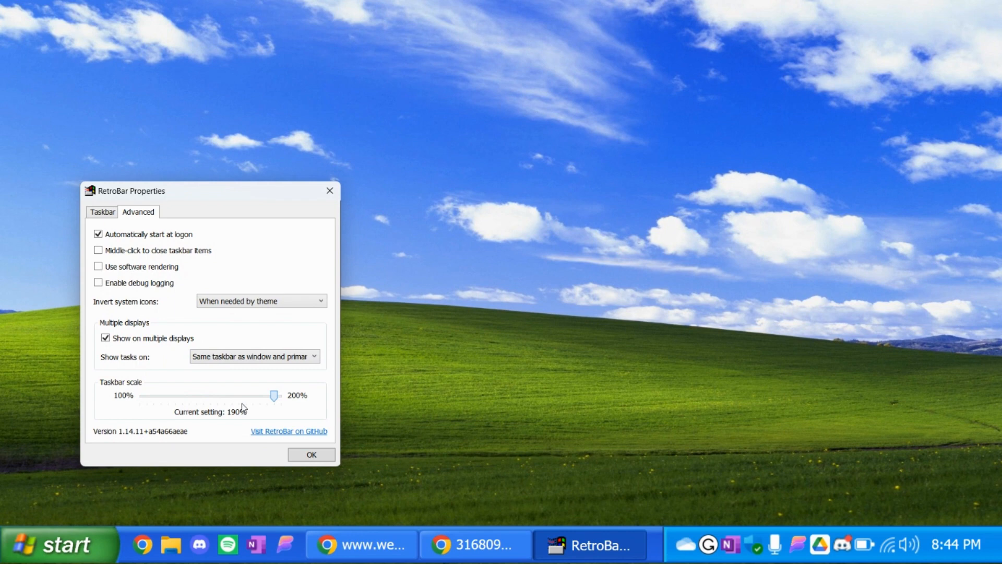
left_click_drag(275, 395, 168, 395)
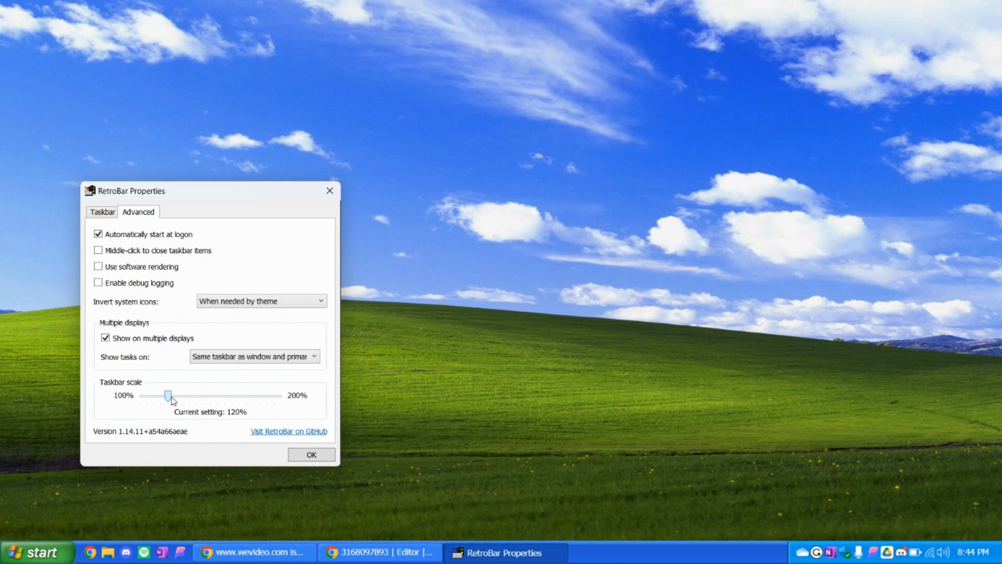
left_click_drag(169, 396, 182, 396)
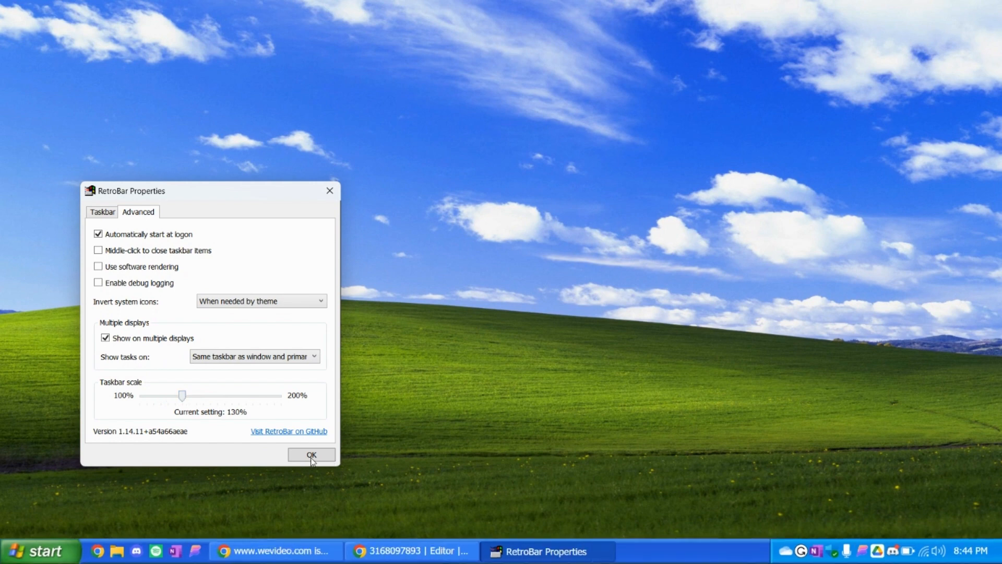
left_click(311, 455)
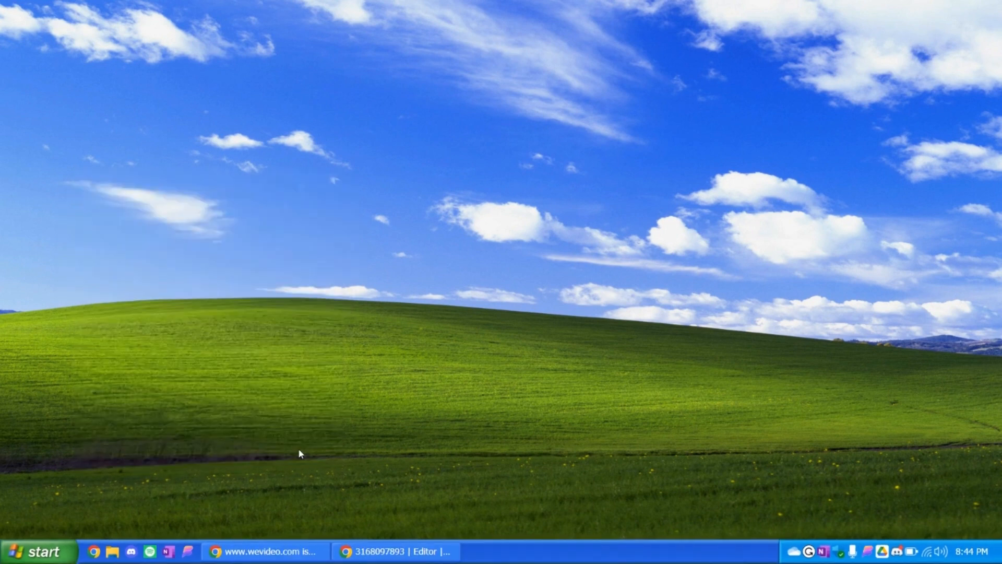
mouse_move(325, 526)
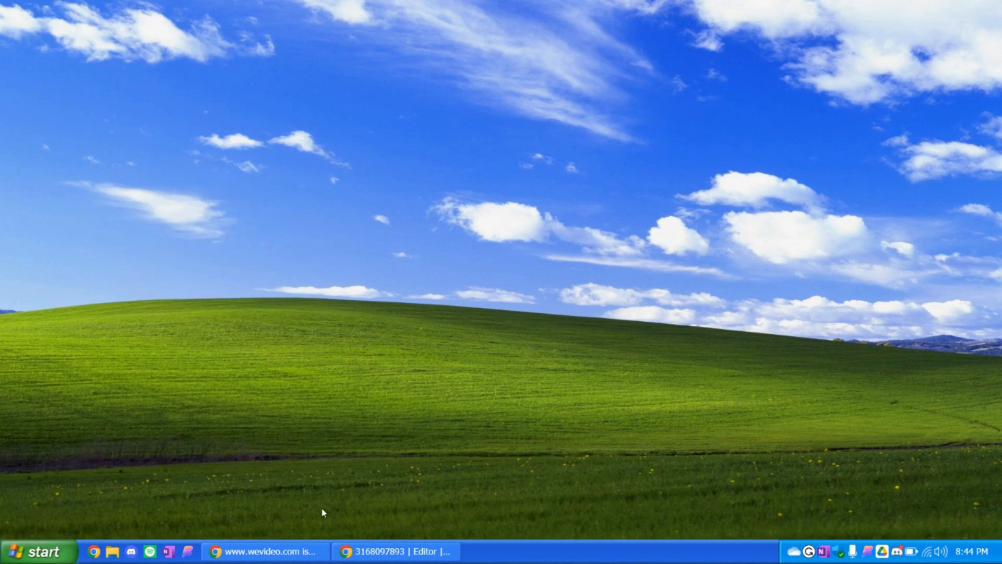